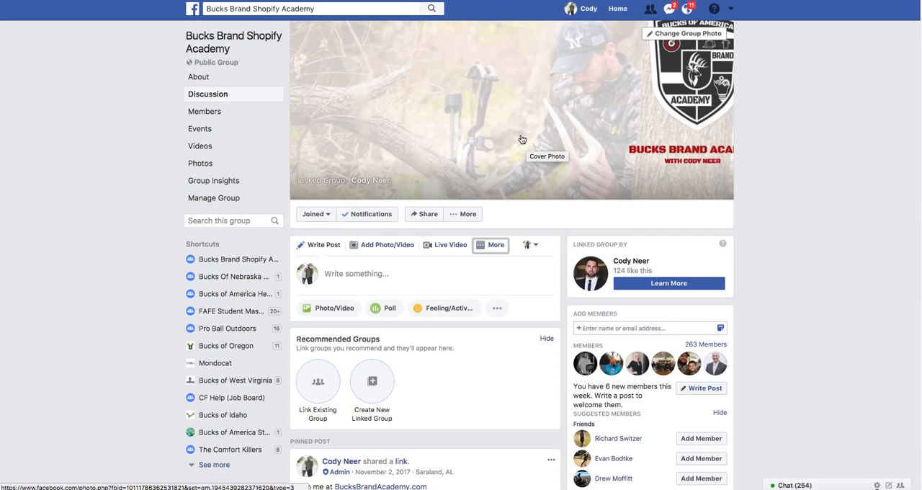
{"action": "mouse_move", "coordinate": [556, 120]}
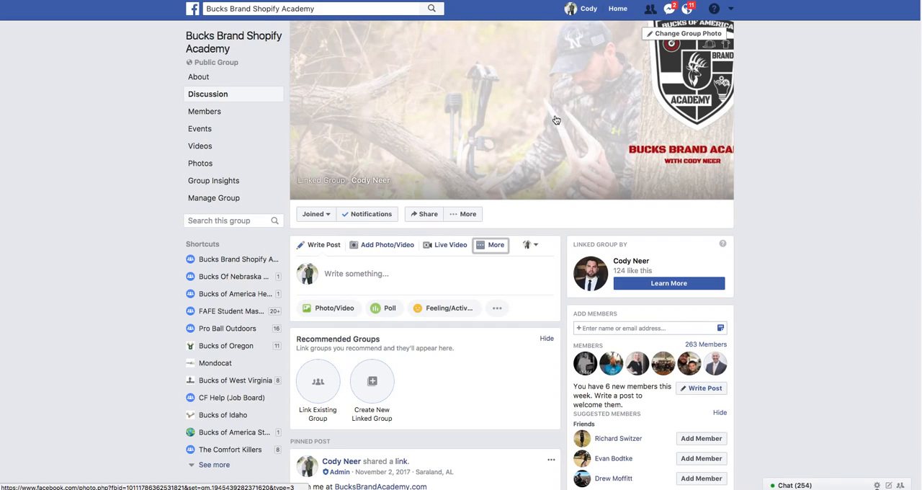
{"action": "mouse_move", "coordinate": [576, 79]}
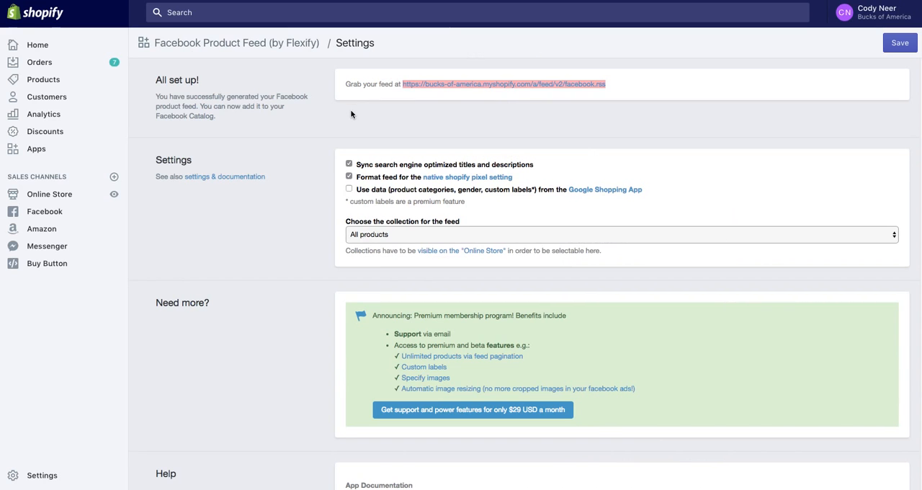
{"action": "mouse_move", "coordinate": [37, 45]}
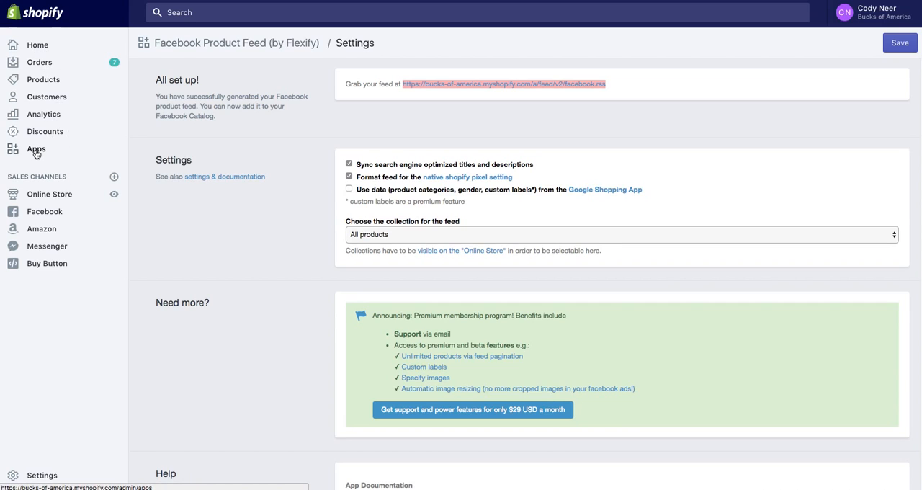
- From the Shopify Apps page, search the App Store for 'Face' and pick Facebook Product Feed by Flexify
{"action": "left_click", "coordinate": [36, 148]}
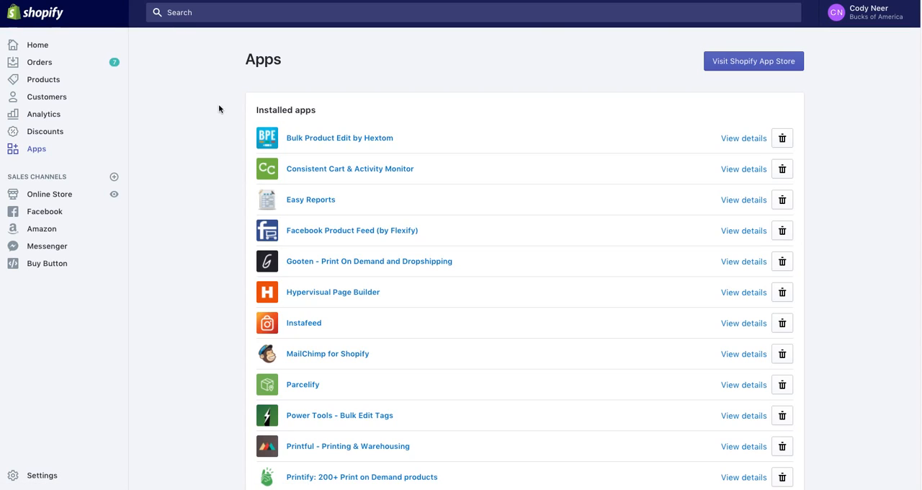
{"action": "mouse_move", "coordinate": [379, 118]}
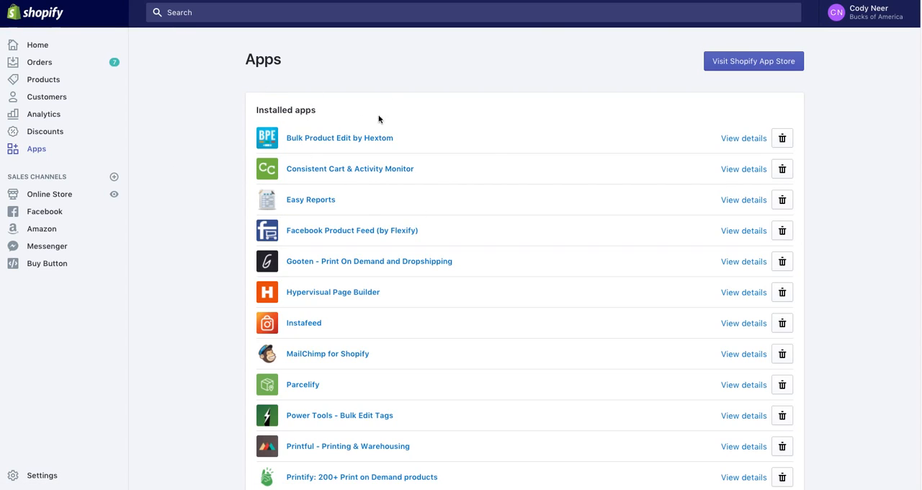
{"action": "mouse_move", "coordinate": [473, 186]}
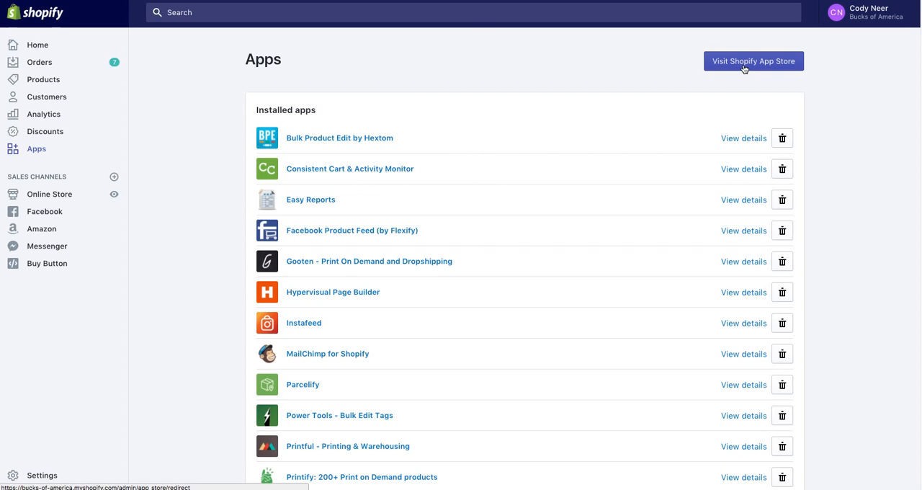
{"action": "left_click", "coordinate": [753, 61]}
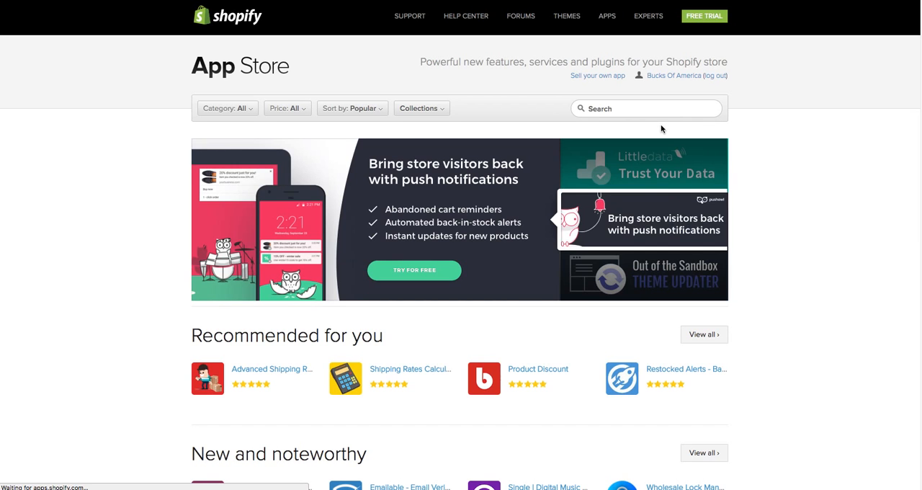
{"action": "type", "text": "Facebook product"}
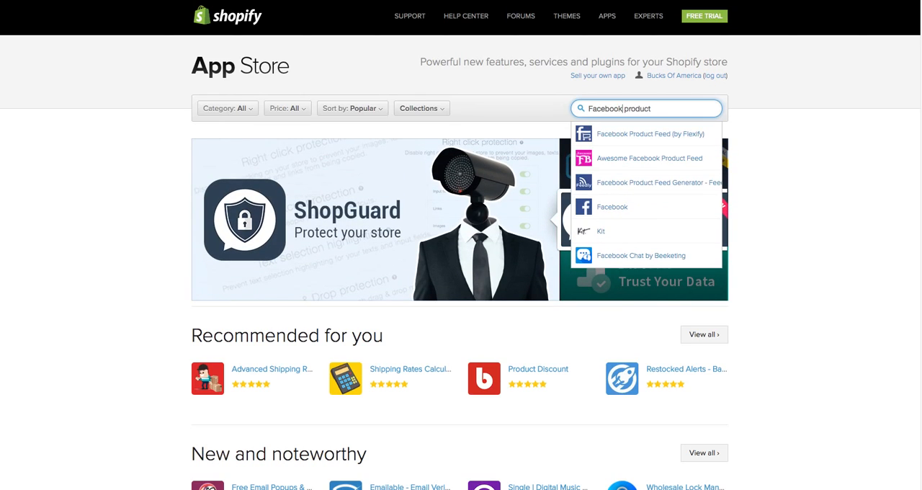
{"action": "mouse_move", "coordinate": [648, 134]}
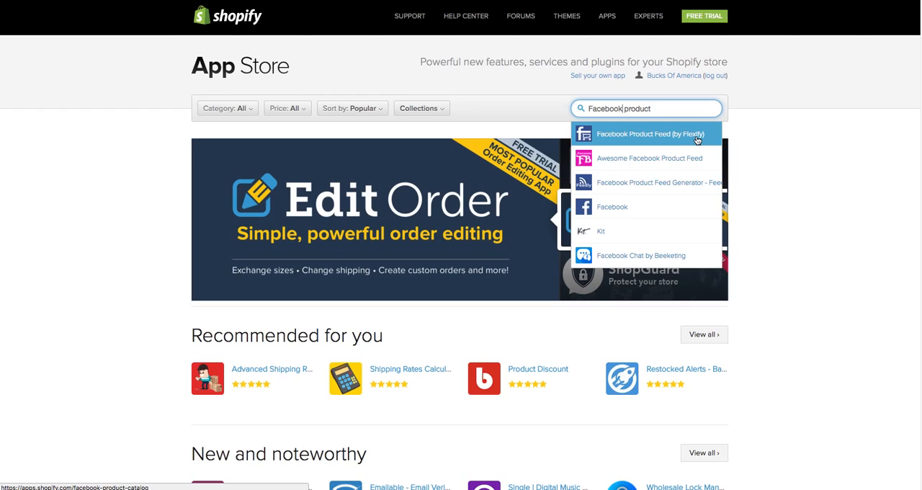
{"action": "left_click", "coordinate": [648, 134]}
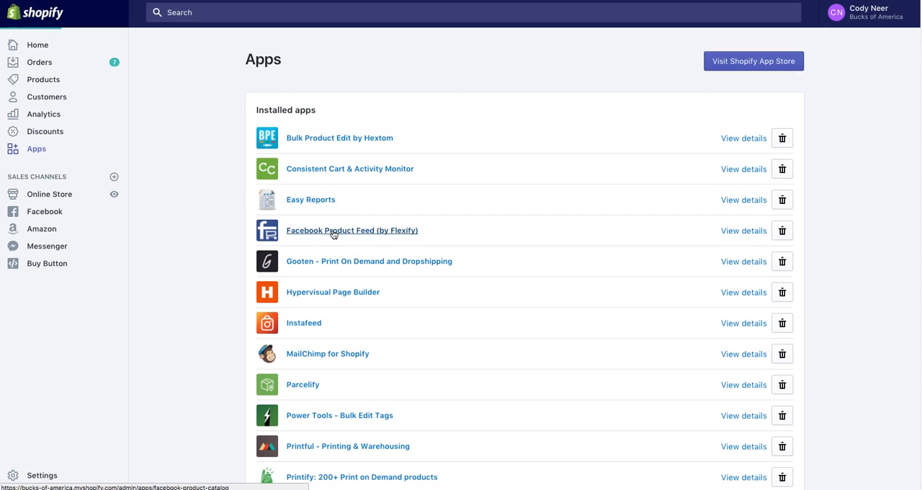
- In the Flexify app settings, copy the store's product feed URL and switch to the Facebook catalog tab
{"action": "left_click", "coordinate": [351, 231]}
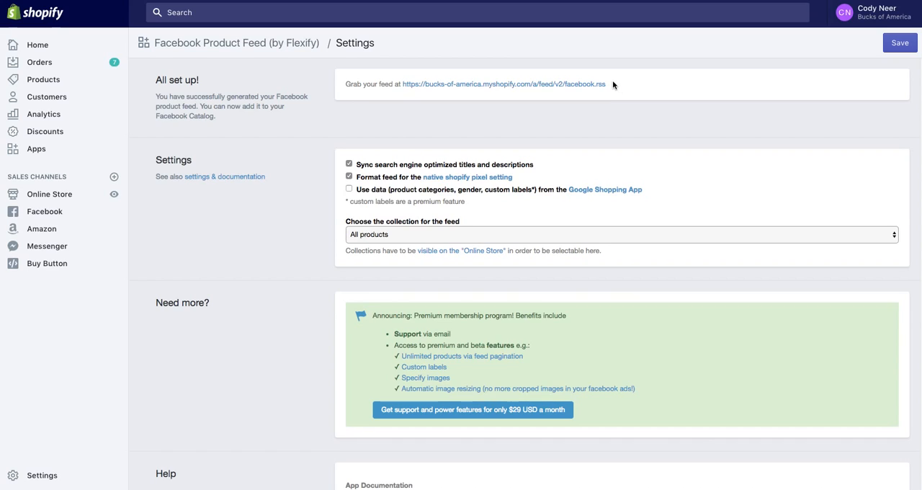
{"action": "mouse_move", "coordinate": [285, 190]}
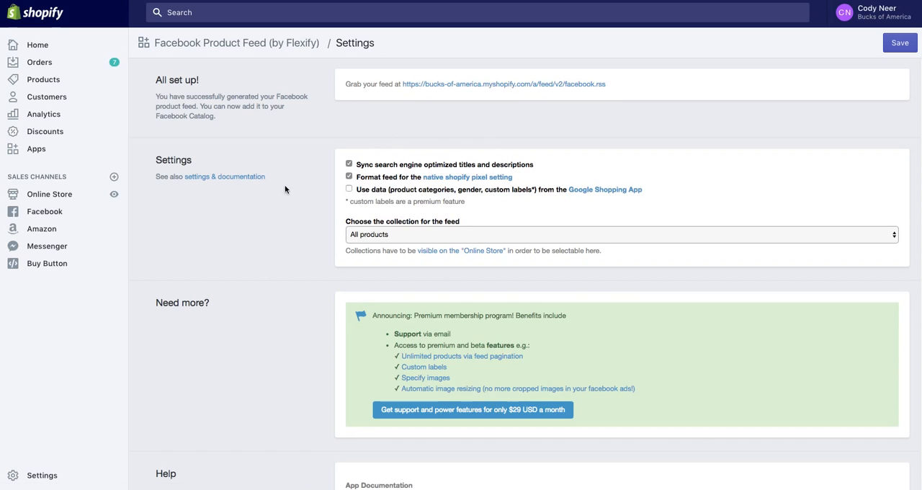
{"action": "mouse_move", "coordinate": [43, 79]}
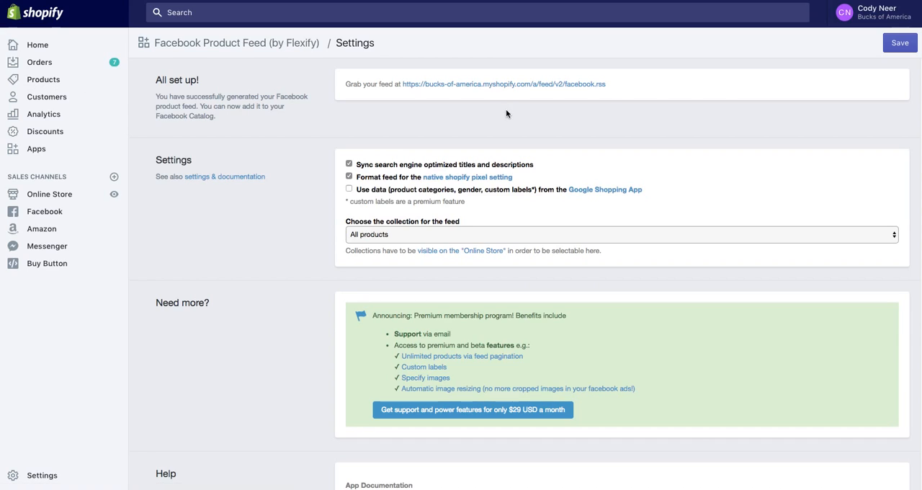
{"action": "mouse_move", "coordinate": [611, 94]}
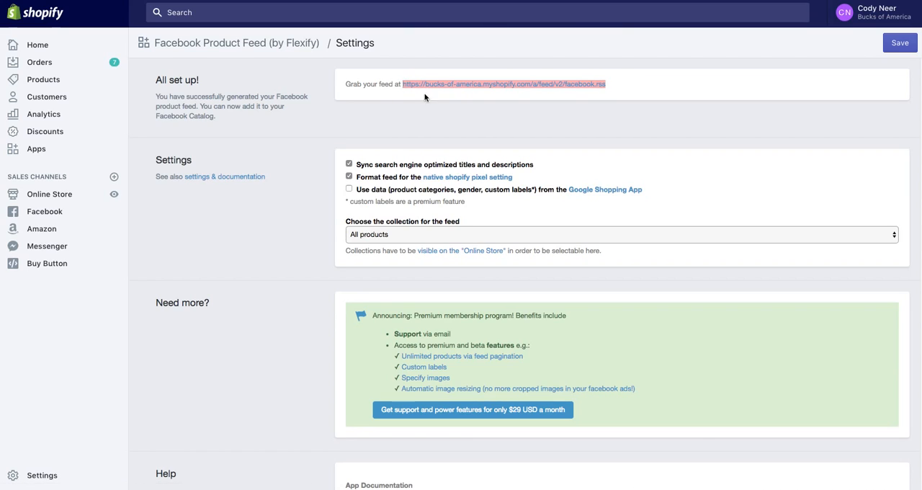
{"action": "mouse_move", "coordinate": [475, 101]}
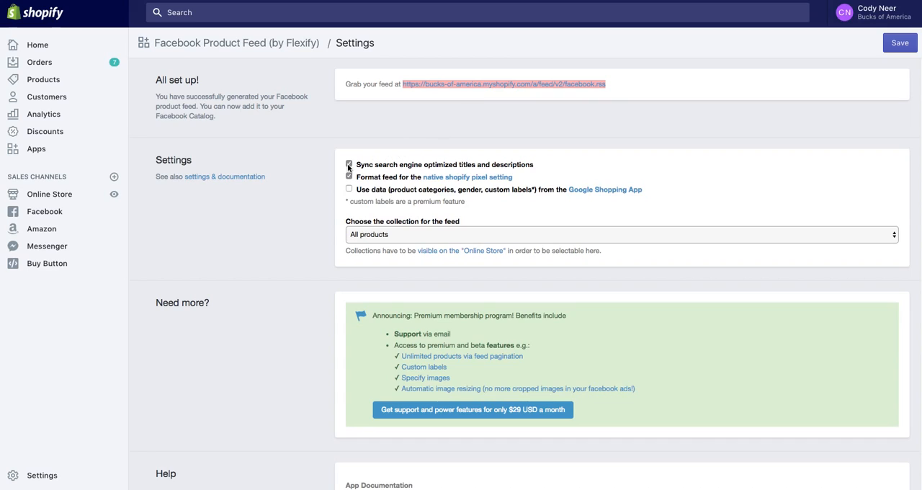
{"action": "left_click", "coordinate": [349, 164]}
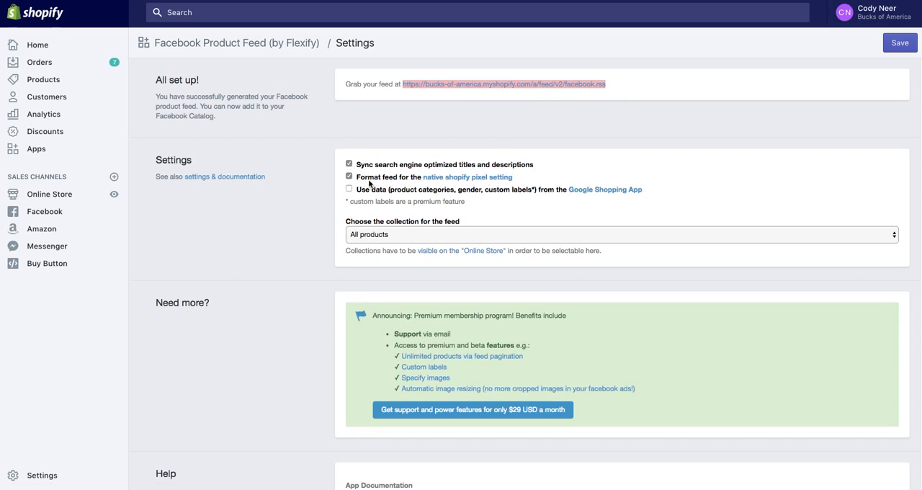
{"action": "mouse_move", "coordinate": [467, 175]}
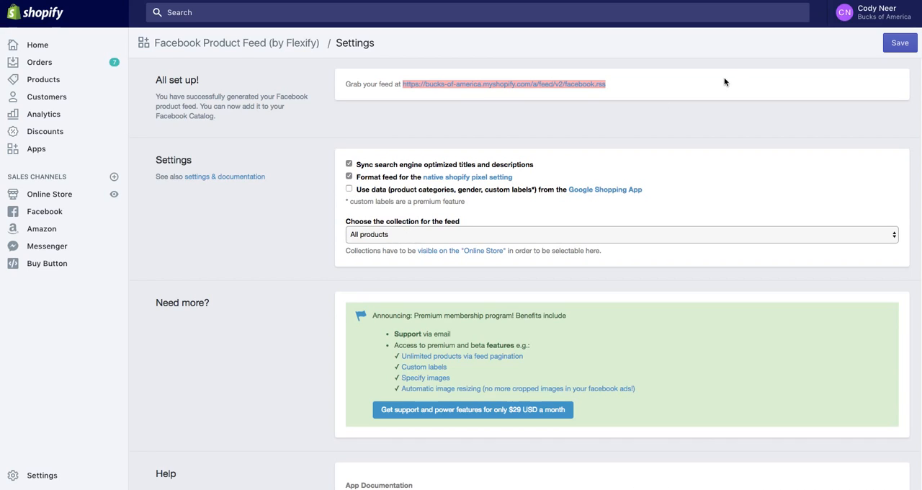
{"action": "left_click", "coordinate": [899, 44]}
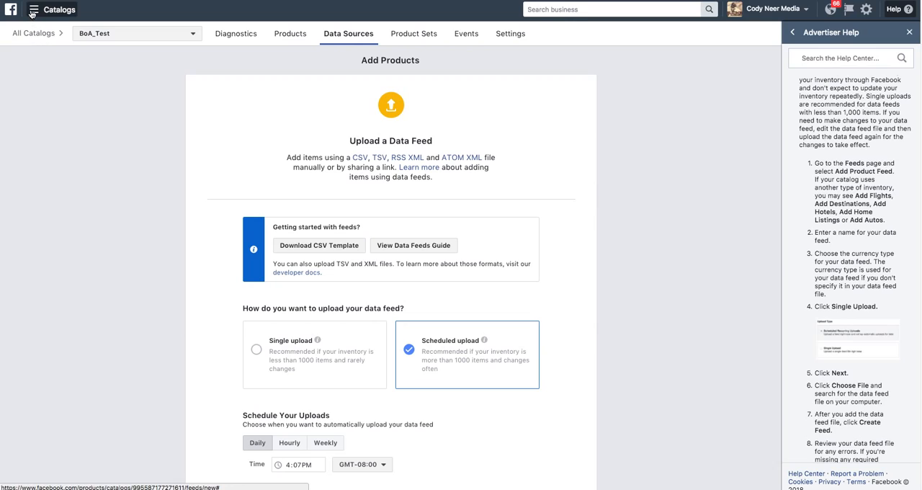
- Go back from the data feed upload page to the All Catalogs list
{"action": "left_click", "coordinate": [33, 10]}
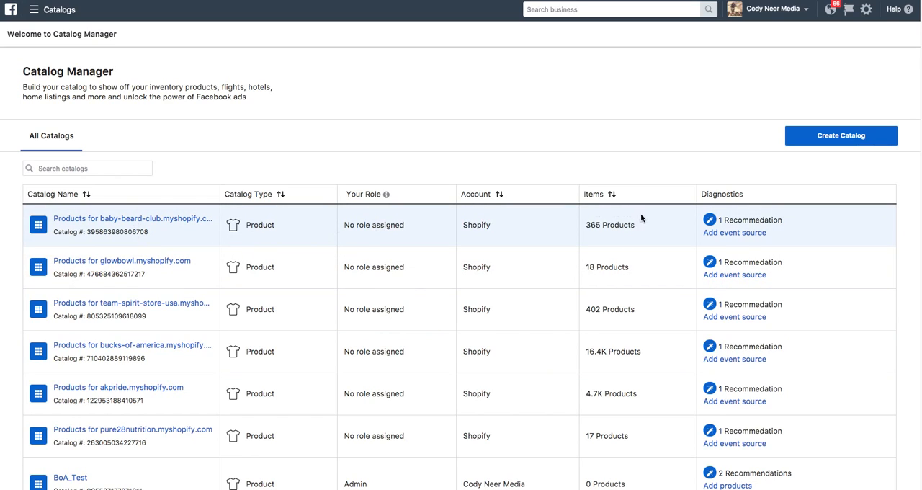
{"action": "mouse_move", "coordinate": [683, 239]}
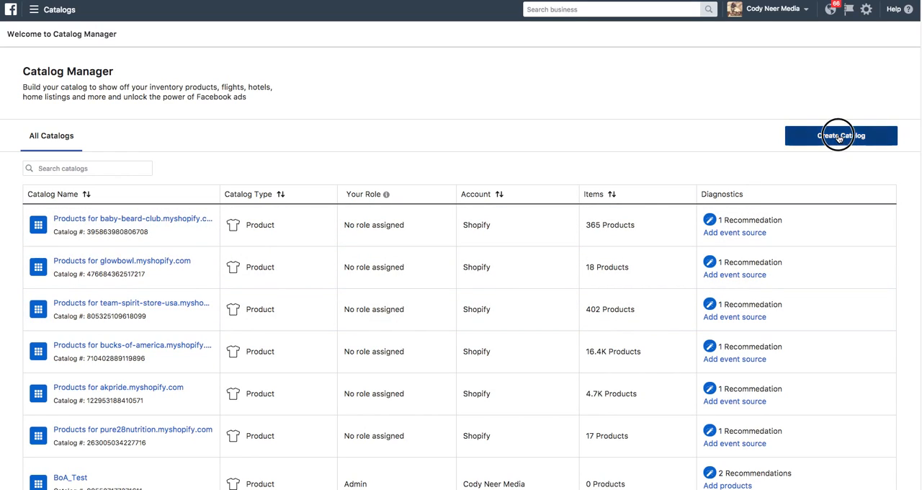
- Start a new E-commerce catalog owned by Cody Neer Media, checking the Shopify setup help
{"action": "left_click", "coordinate": [840, 135]}
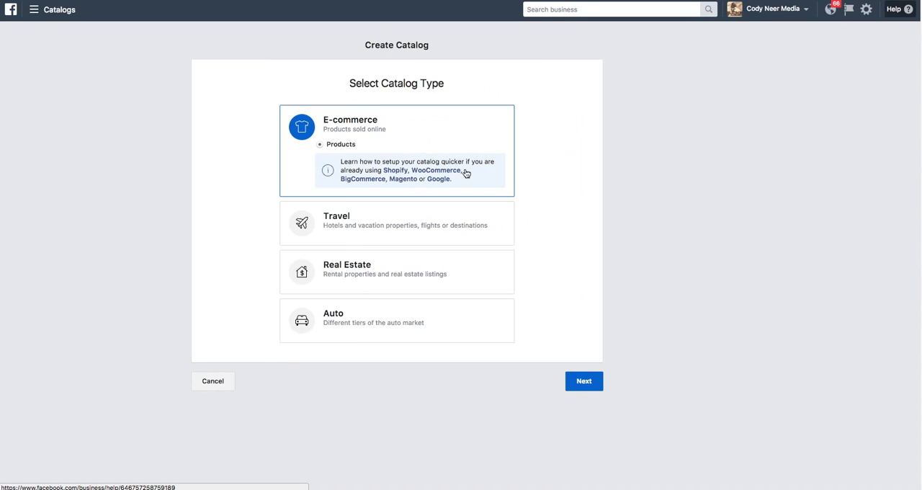
{"action": "left_click", "coordinate": [467, 173]}
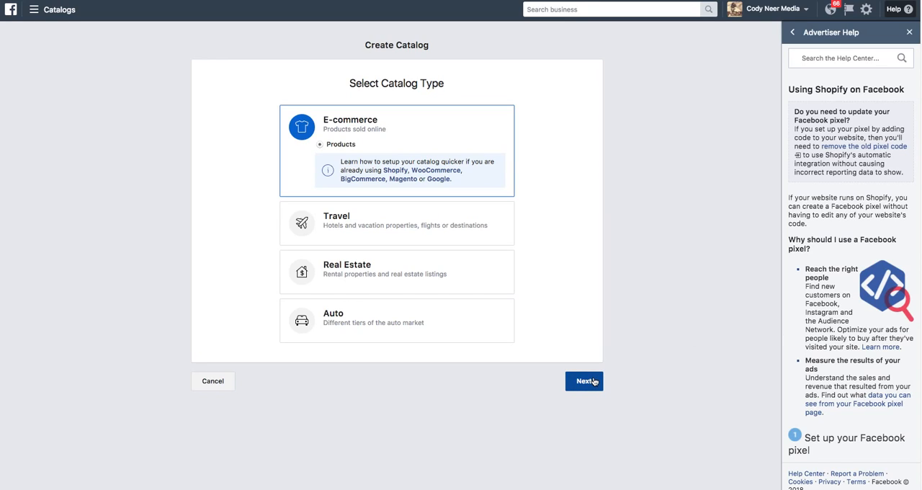
{"action": "left_click", "coordinate": [585, 380]}
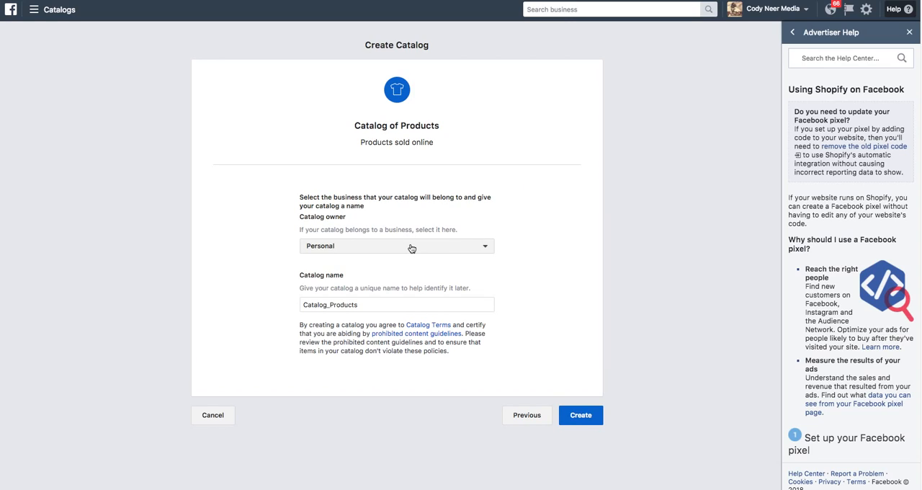
{"action": "left_click", "coordinate": [396, 245]}
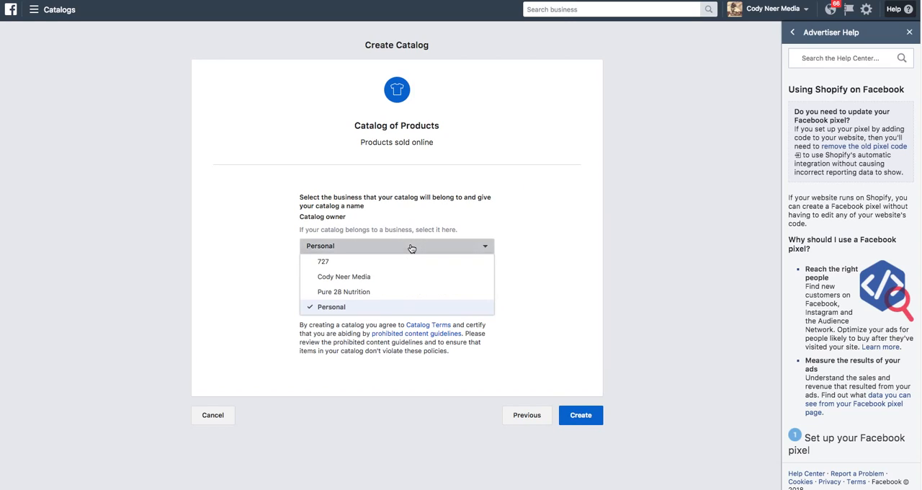
- Replace the default catalog name Catalog_Products with BoA_Test
{"action": "left_click", "coordinate": [342, 277]}
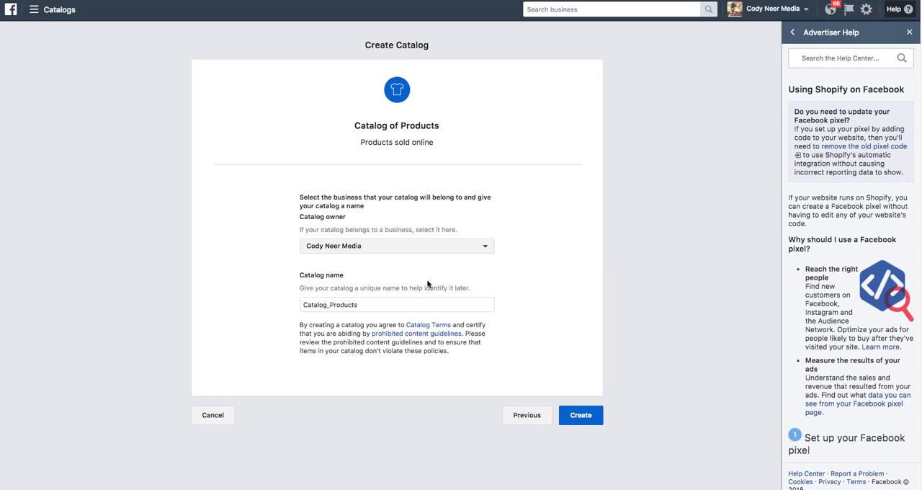
{"action": "left_click", "coordinate": [396, 304]}
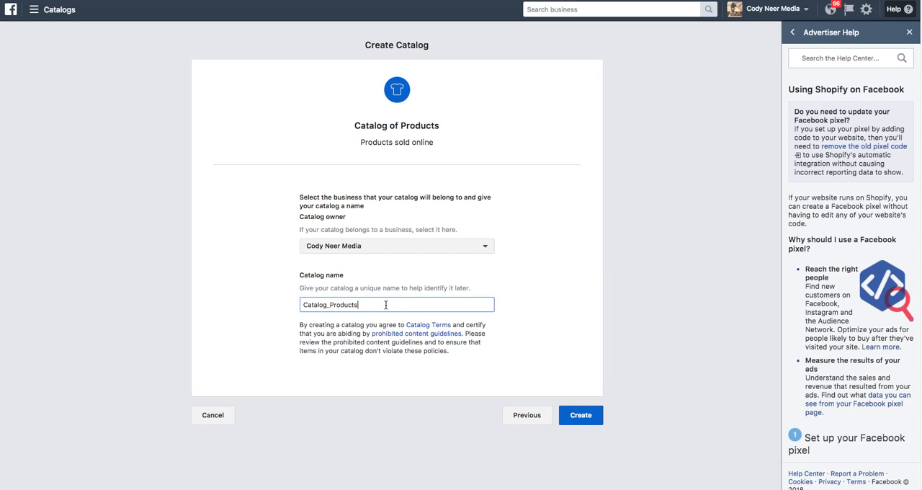
{"action": "key", "text": "Backspace"}
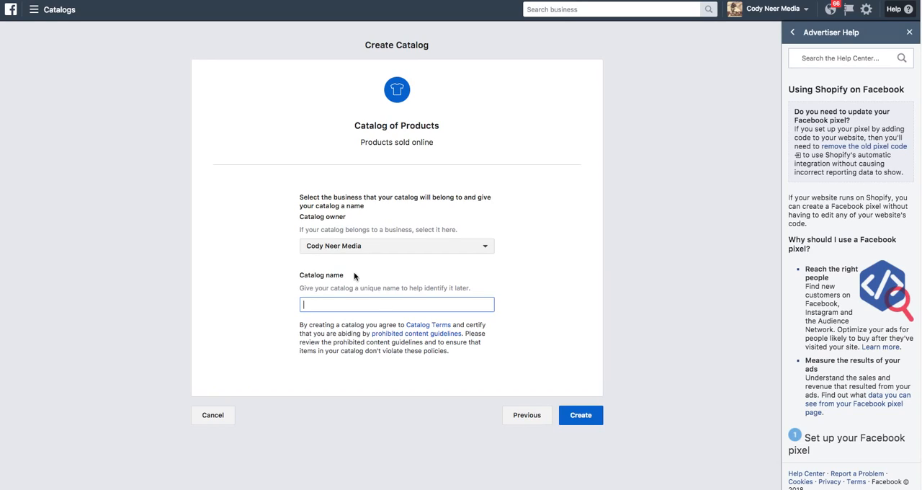
{"action": "mouse_move", "coordinate": [353, 247]}
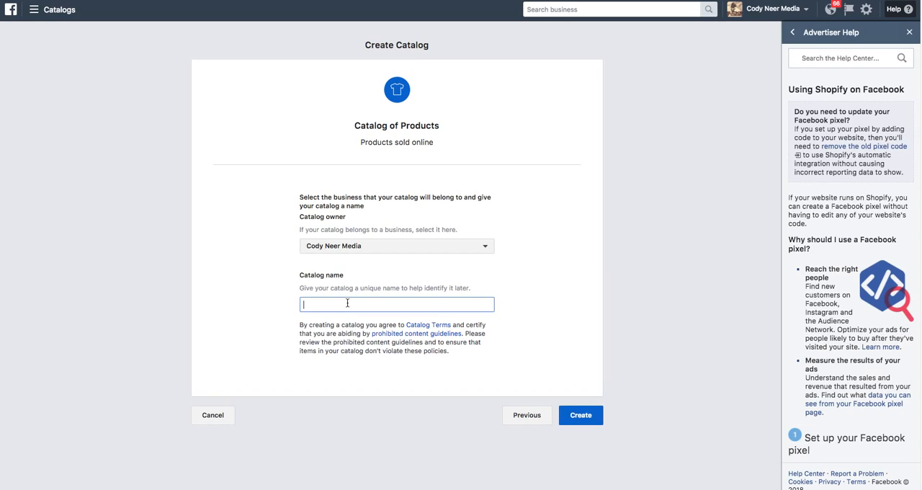
{"action": "type", "text": "BoA"}
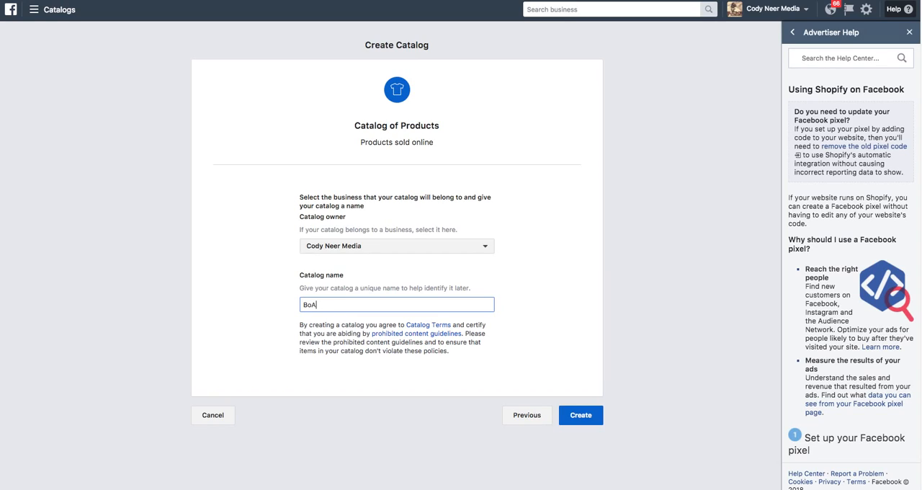
{"action": "type", "text": "_Test"}
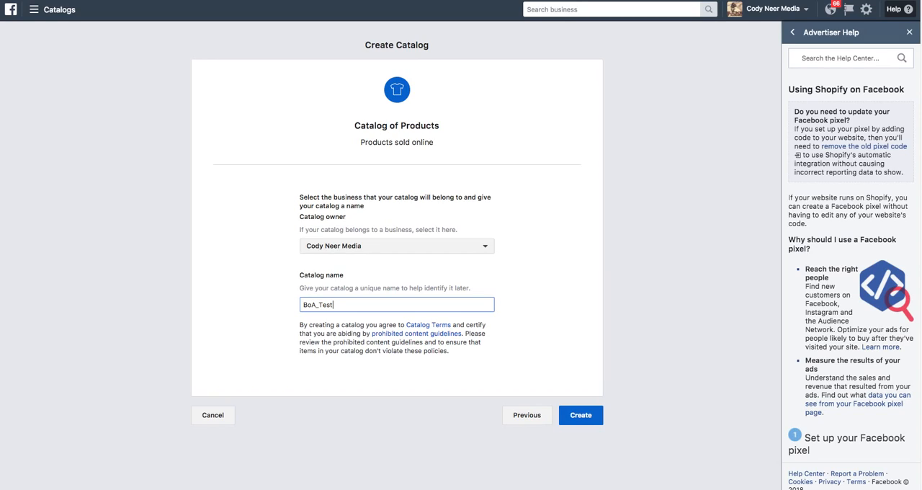
{"action": "mouse_move", "coordinate": [441, 290]}
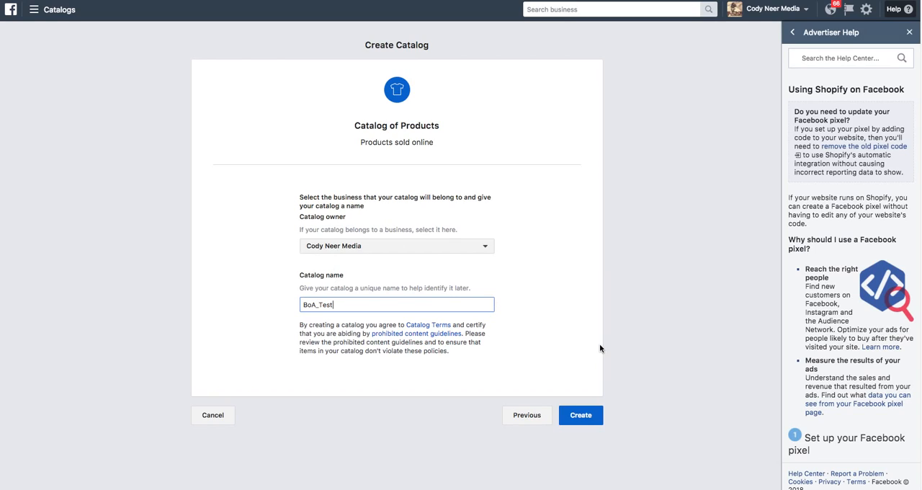
- Create the BoA_Test catalog, view it, and go to Add Products from Diagnostics
{"action": "left_click", "coordinate": [580, 415]}
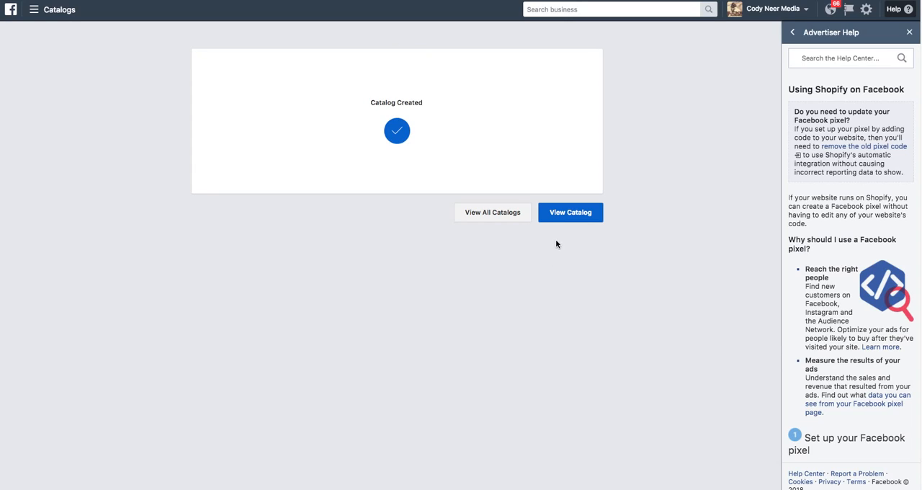
{"action": "mouse_move", "coordinate": [478, 166]}
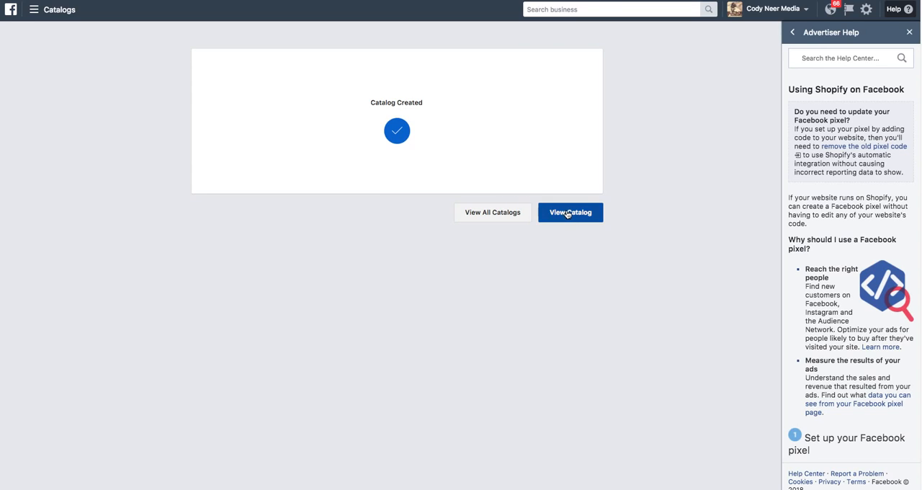
{"action": "left_click", "coordinate": [571, 212]}
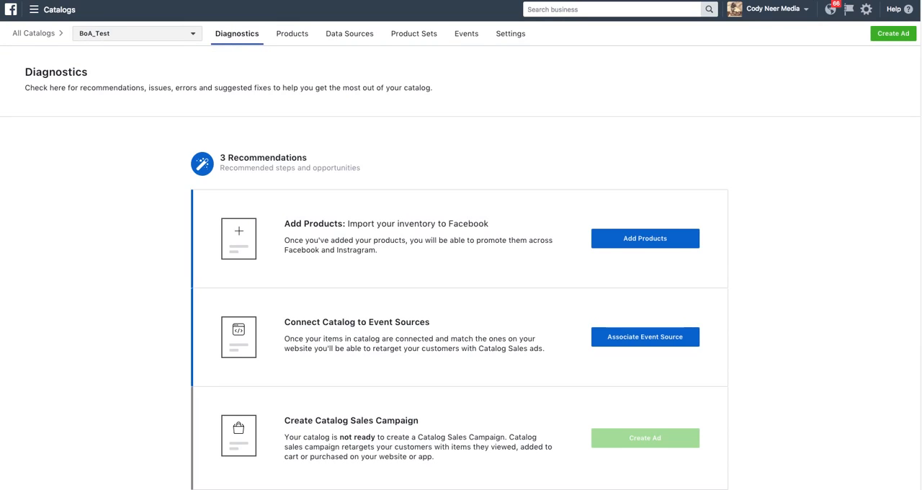
{"action": "mouse_move", "coordinate": [520, 115]}
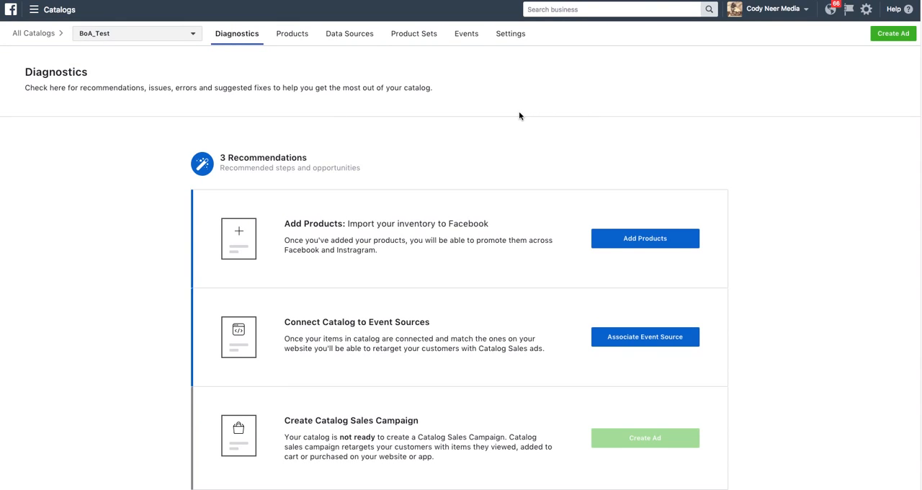
{"action": "mouse_move", "coordinate": [402, 236]}
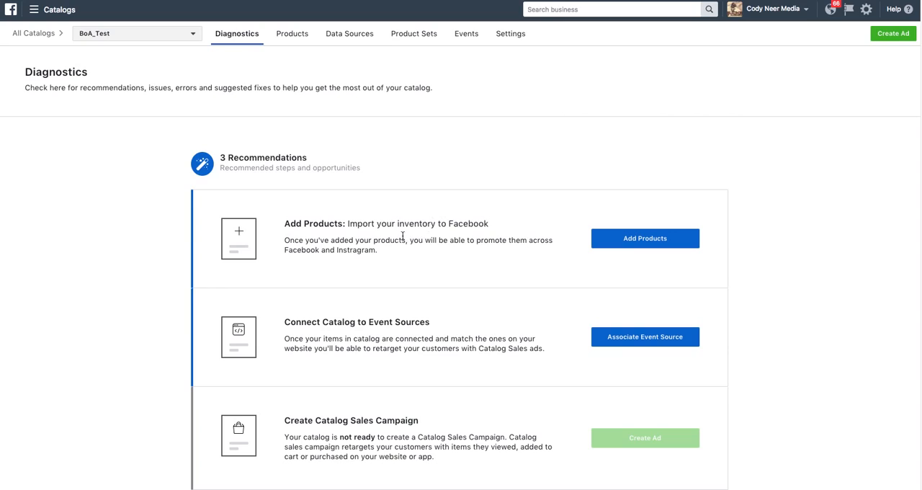
{"action": "mouse_move", "coordinate": [448, 237]}
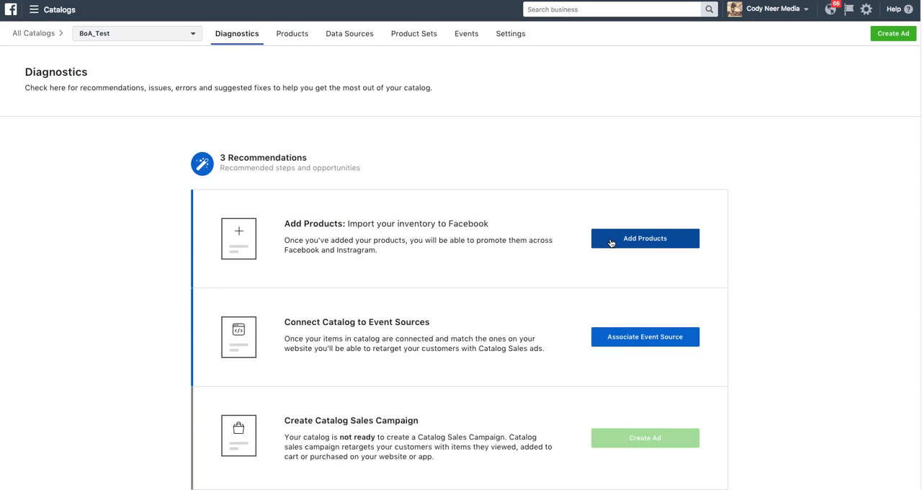
{"action": "left_click", "coordinate": [646, 239]}
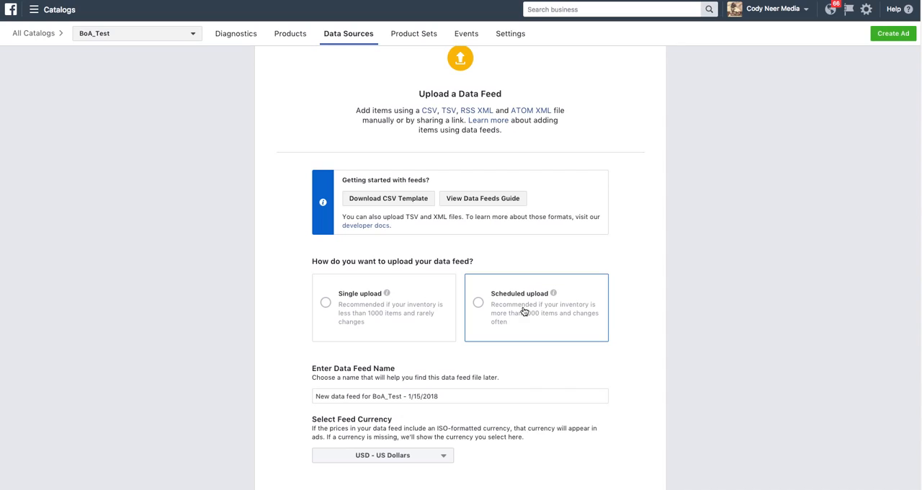
{"action": "left_click", "coordinate": [383, 307]}
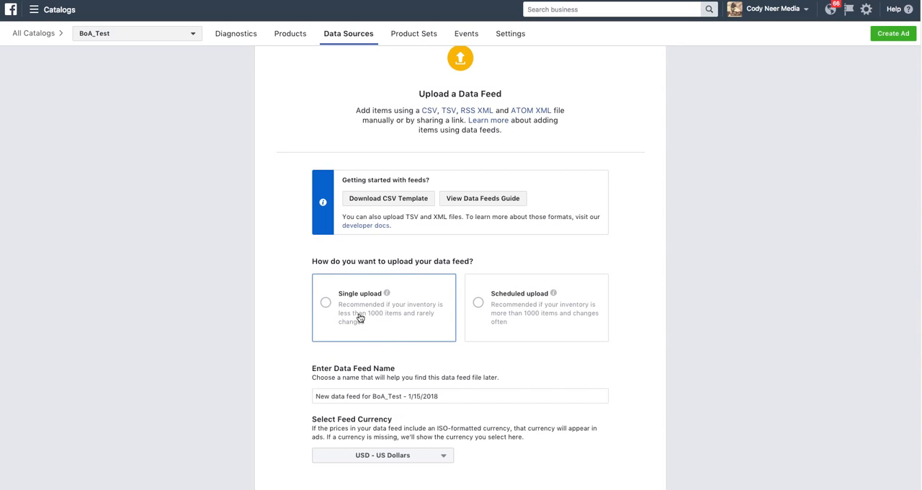
{"action": "mouse_move", "coordinate": [450, 115]}
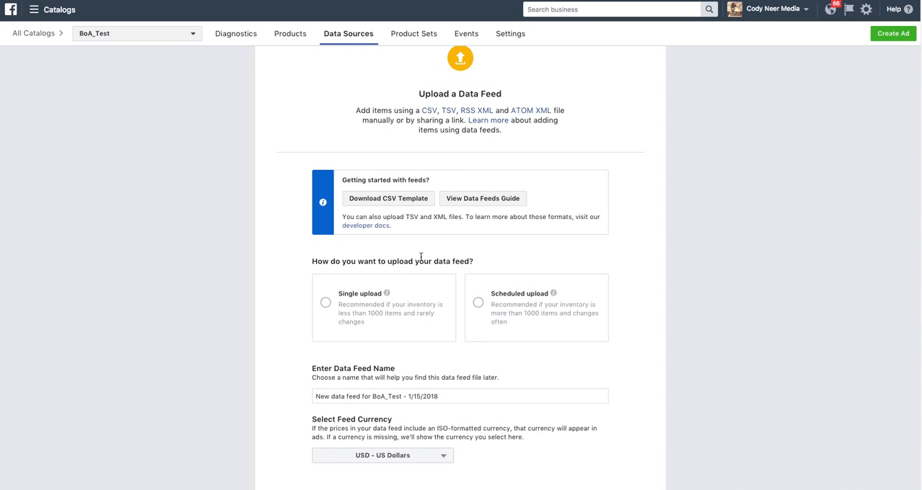
{"action": "mouse_move", "coordinate": [425, 247]}
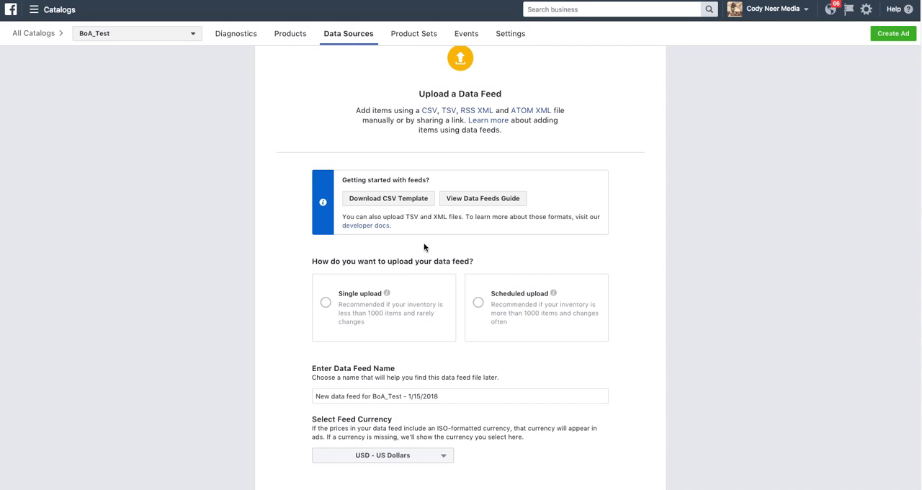
{"action": "mouse_move", "coordinate": [458, 277]}
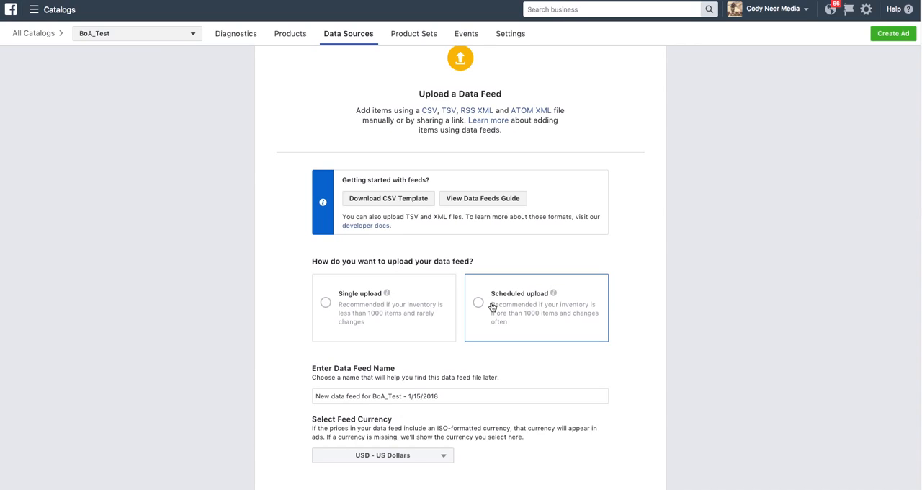
{"action": "mouse_move", "coordinate": [484, 308]}
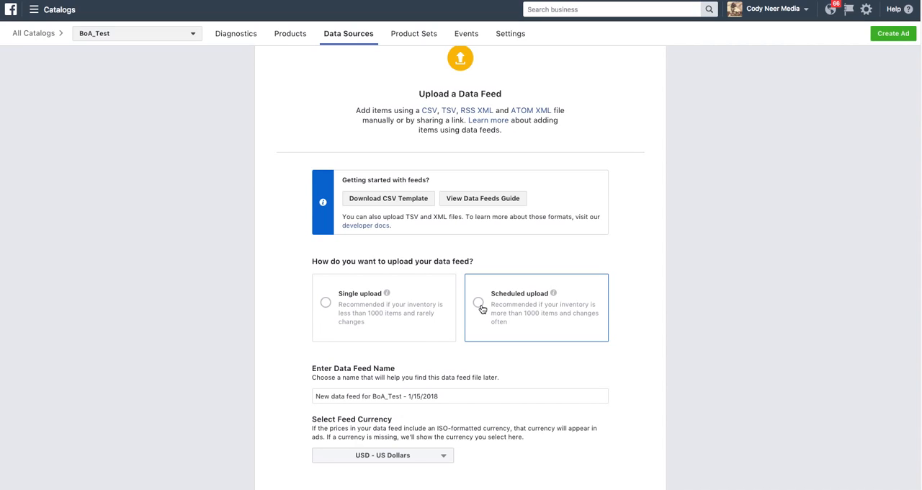
- Choose Scheduled upload for the feed, revealing the schedule, time, URL and login fields
{"action": "left_click", "coordinate": [478, 309]}
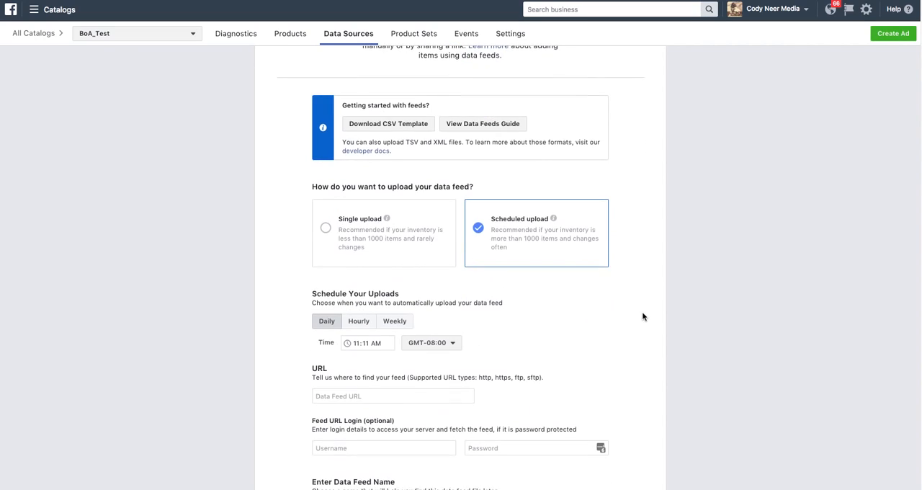
{"action": "scroll", "scroll_direction": "down", "scroll_amount": 3}
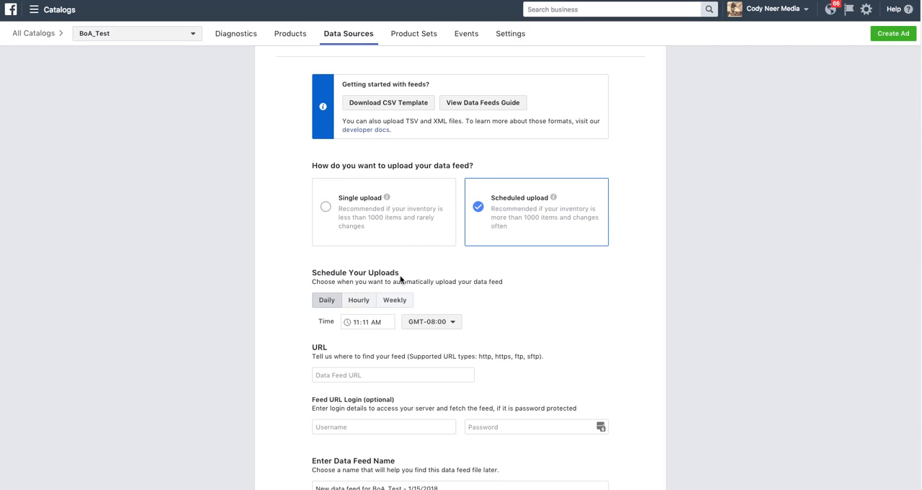
{"action": "scroll", "scroll_direction": "down", "scroll_amount": 3}
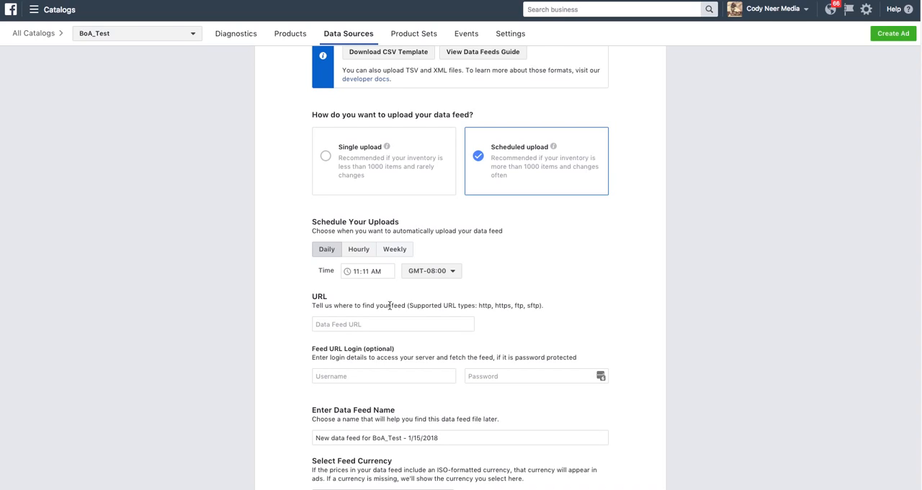
{"action": "mouse_move", "coordinate": [333, 305]}
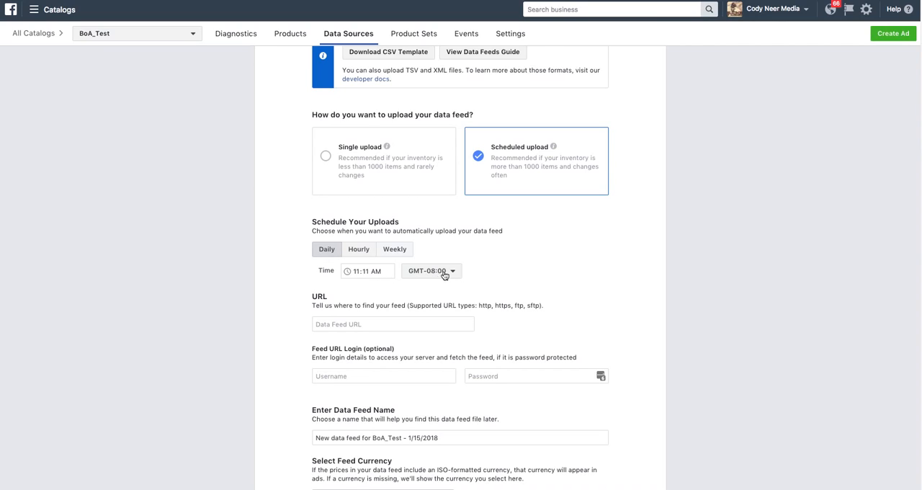
{"action": "left_click", "coordinate": [430, 271]}
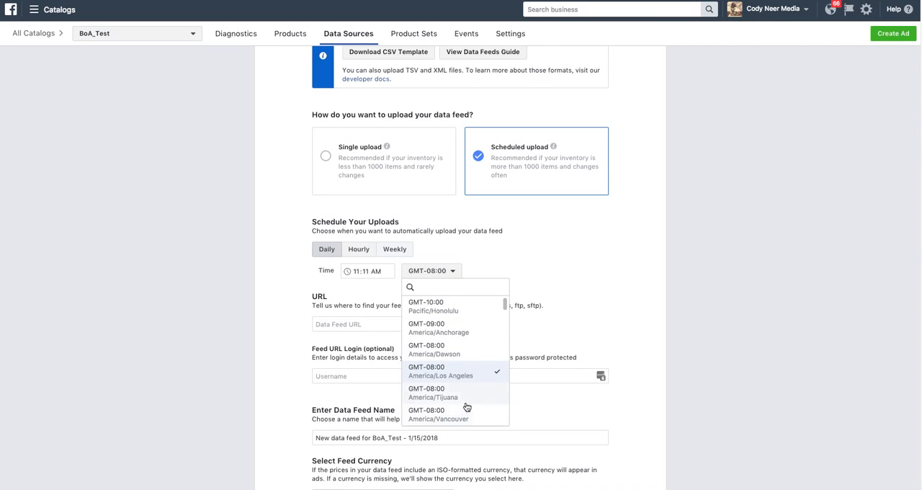
{"action": "scroll", "scroll_direction": "down", "scroll_amount": 3}
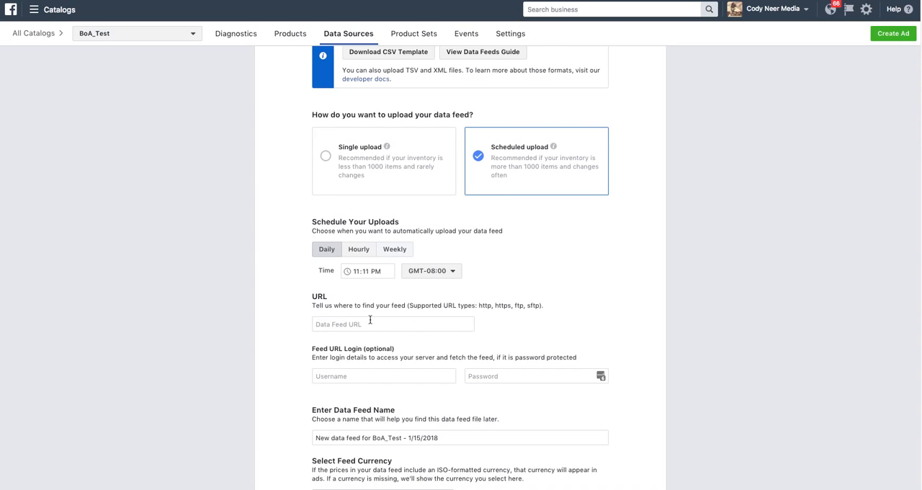
{"action": "left_click", "coordinate": [391, 323]}
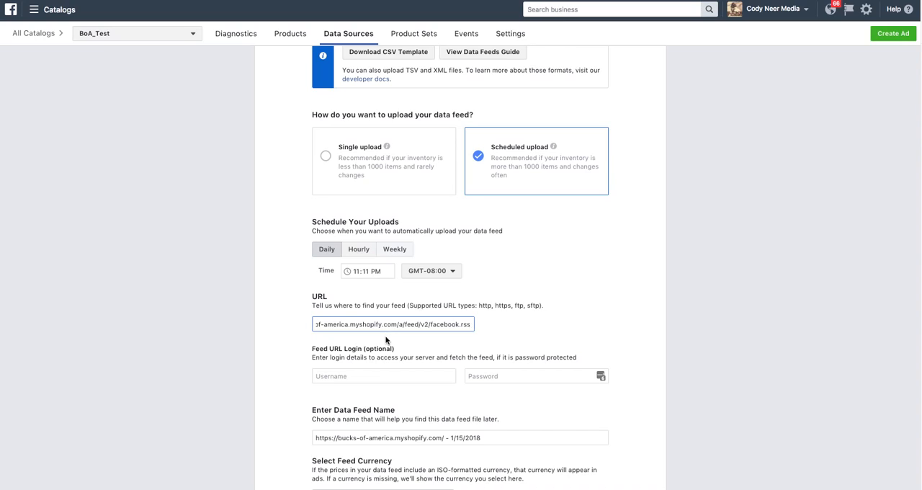
{"action": "left_click", "coordinate": [359, 325]}
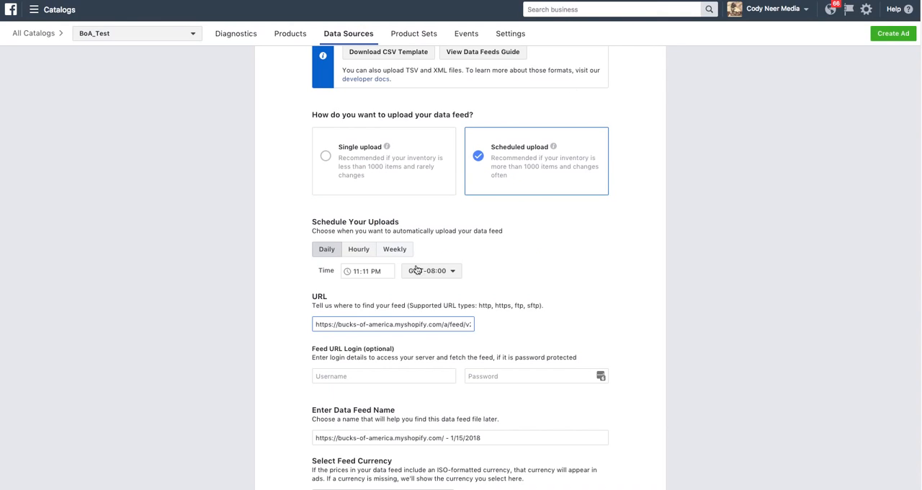
{"action": "scroll", "scroll_direction": "down", "scroll_amount": 3}
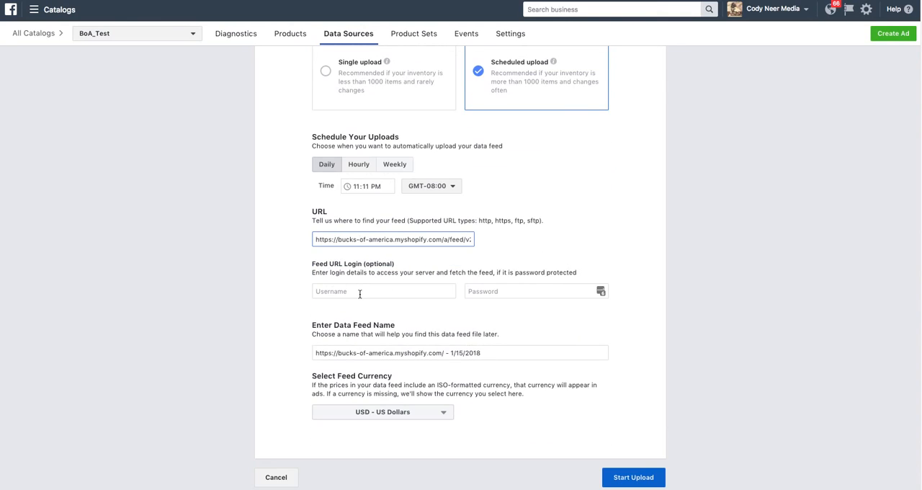
{"action": "mouse_move", "coordinate": [428, 281]}
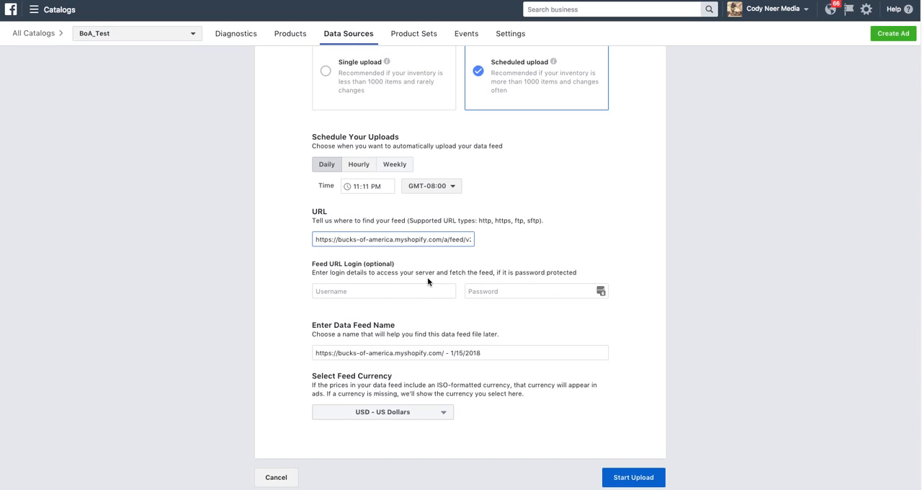
{"action": "scroll", "scroll_direction": "down", "scroll_amount": 3}
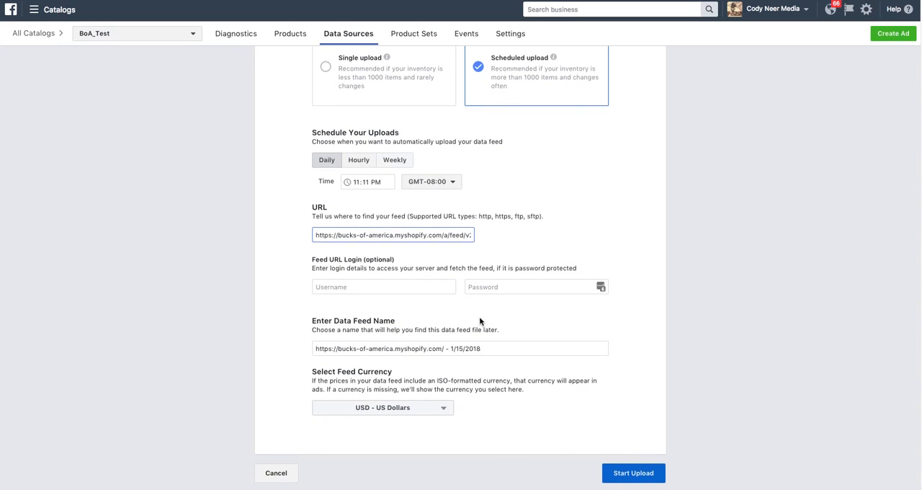
{"action": "mouse_move", "coordinate": [485, 319]}
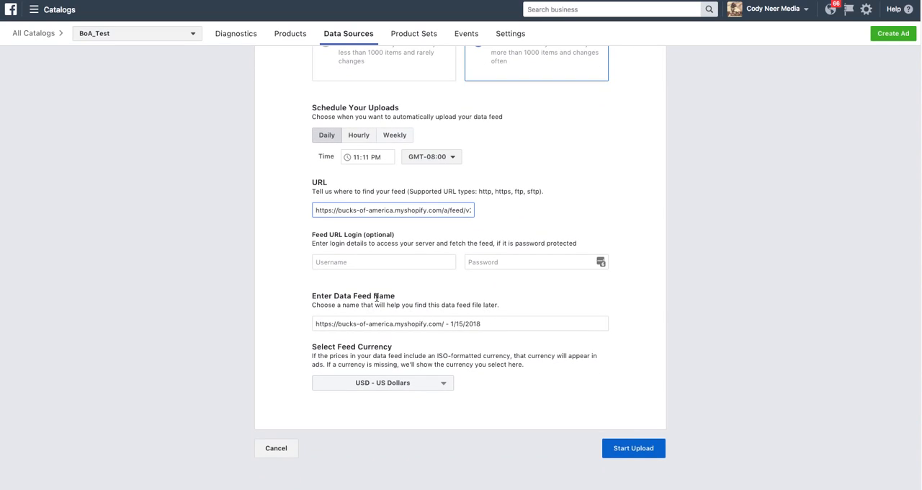
{"action": "mouse_move", "coordinate": [393, 288]}
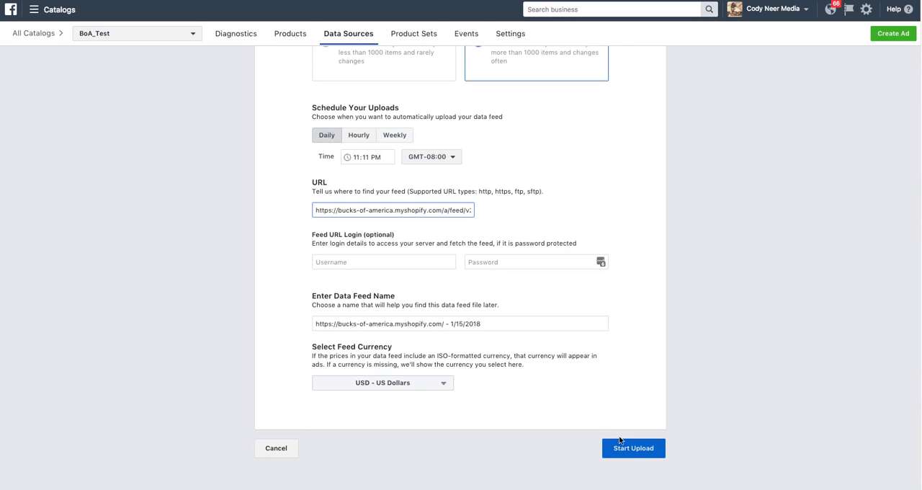
- Start the scheduled upload of the Shopify feed into BoA_Test and confirm it
{"action": "left_click", "coordinate": [633, 446]}
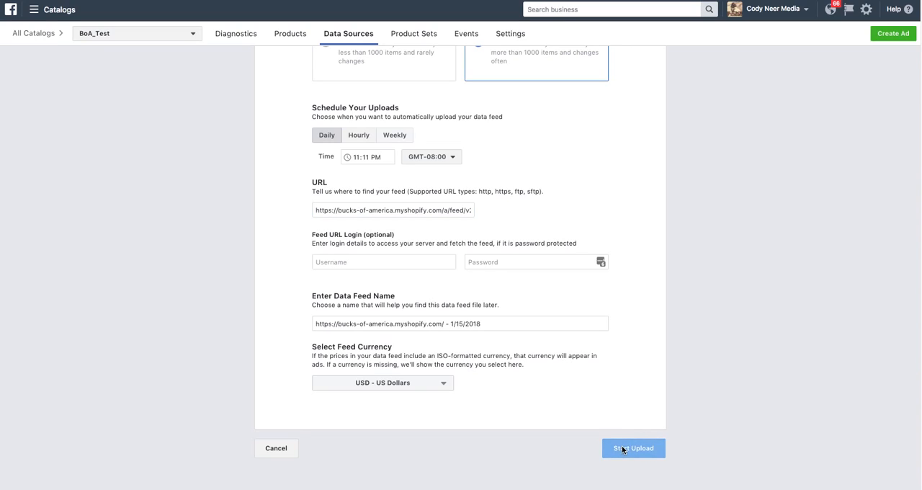
{"action": "left_click", "coordinate": [634, 448]}
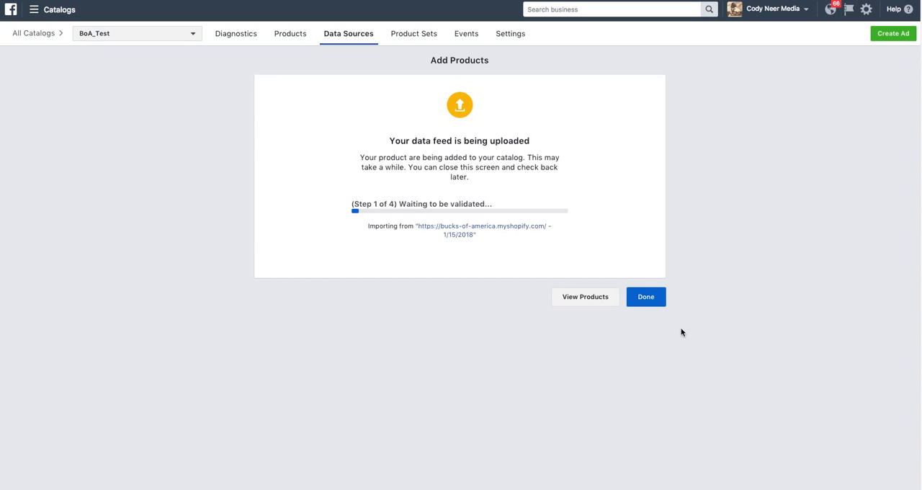
{"action": "mouse_move", "coordinate": [547, 239]}
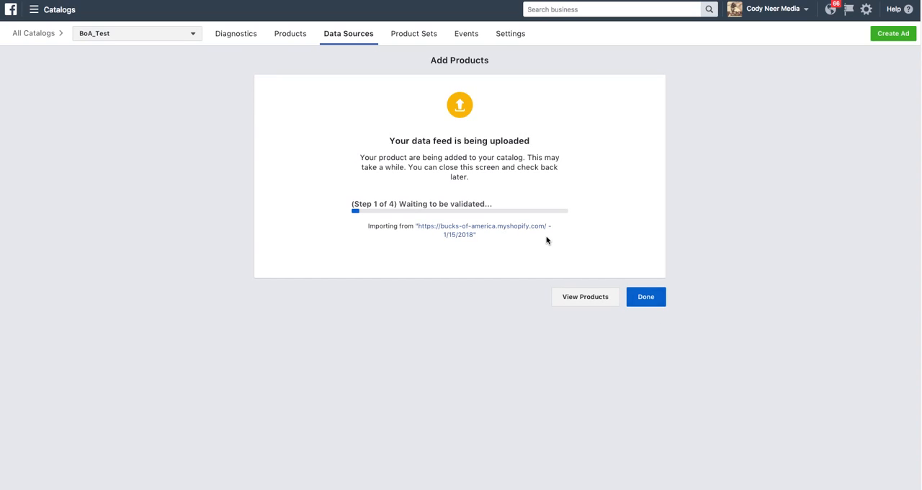
{"action": "mouse_move", "coordinate": [553, 230]}
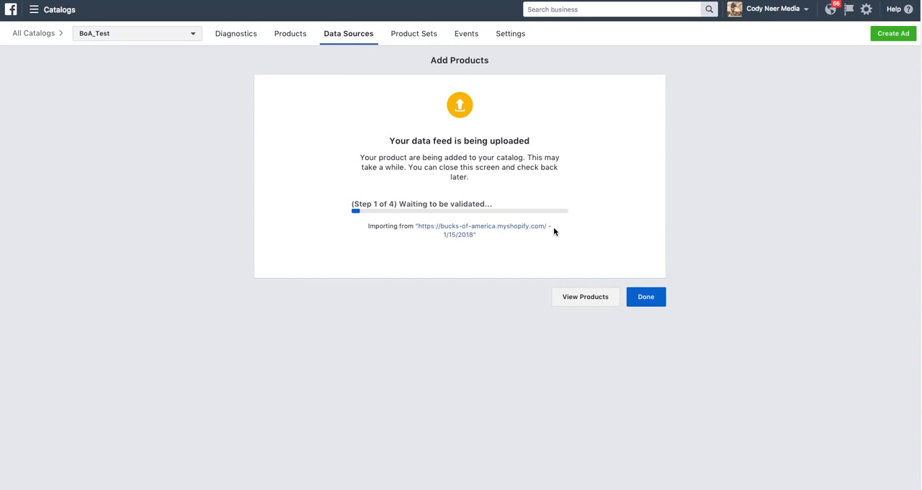
{"action": "mouse_move", "coordinate": [440, 176]}
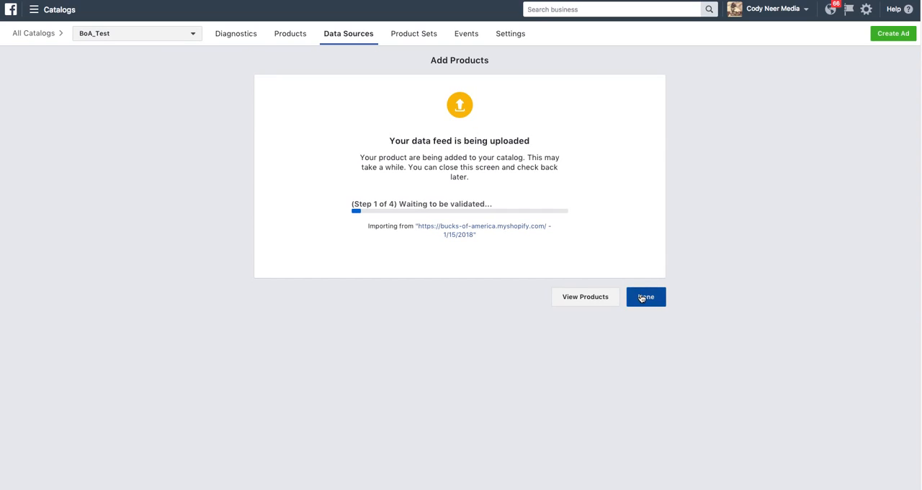
- Finish the upload progress screen with Done, landing on BoA_Test Diagnostics
{"action": "left_click", "coordinate": [645, 297]}
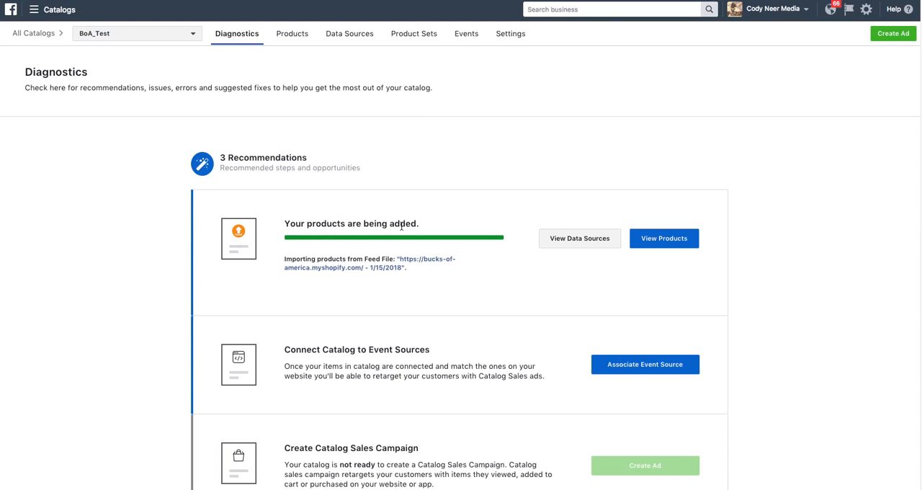
{"action": "mouse_move", "coordinate": [415, 255]}
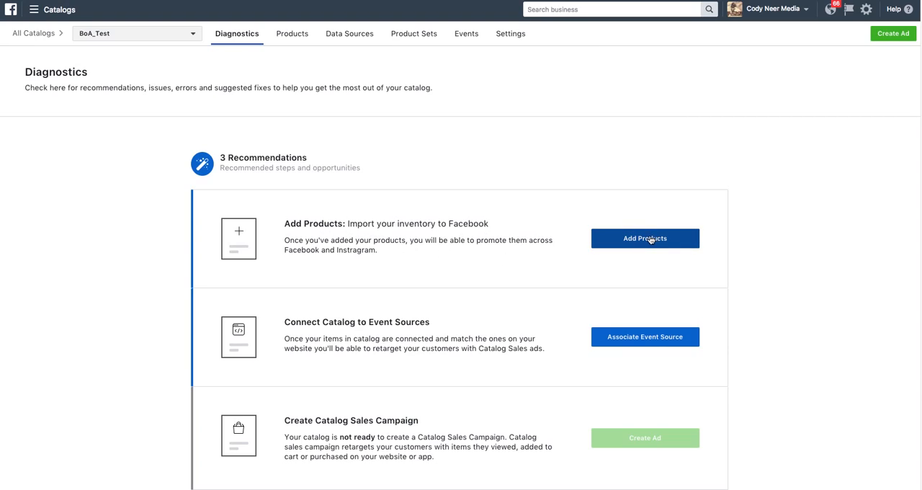
{"action": "mouse_move", "coordinate": [564, 248]}
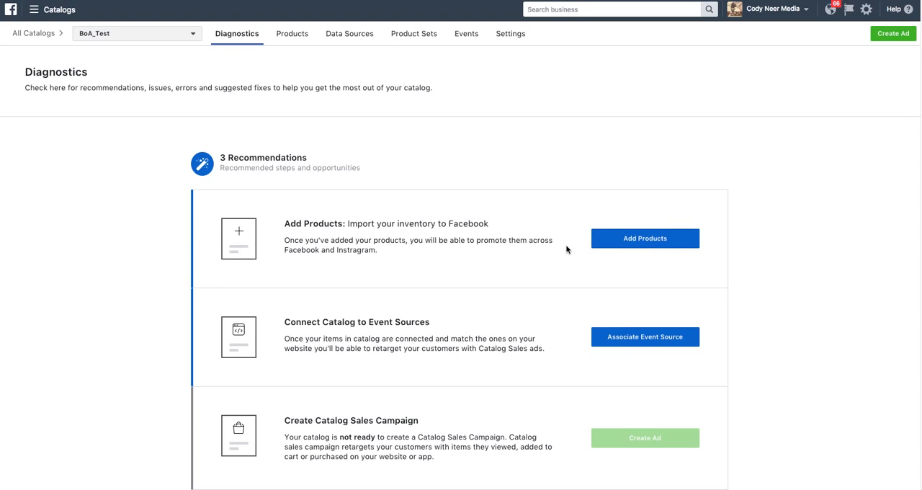
{"action": "mouse_move", "coordinate": [169, 35]}
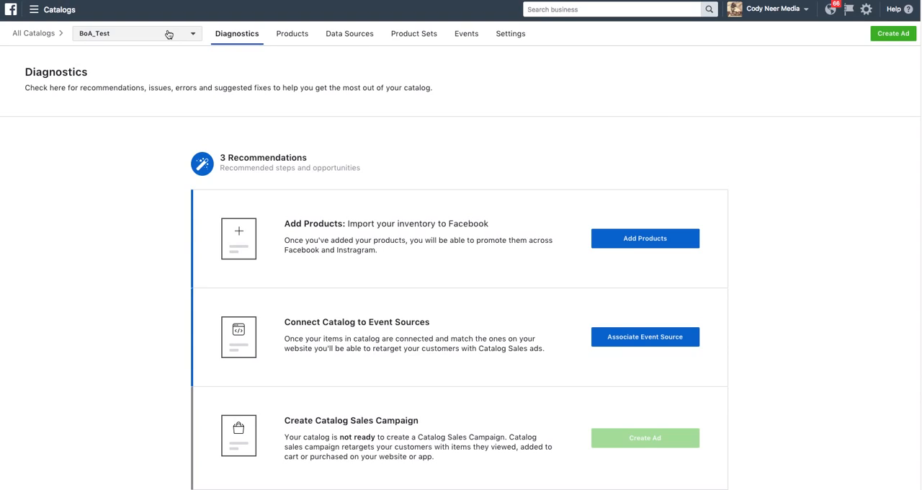
{"action": "mouse_move", "coordinate": [182, 34]}
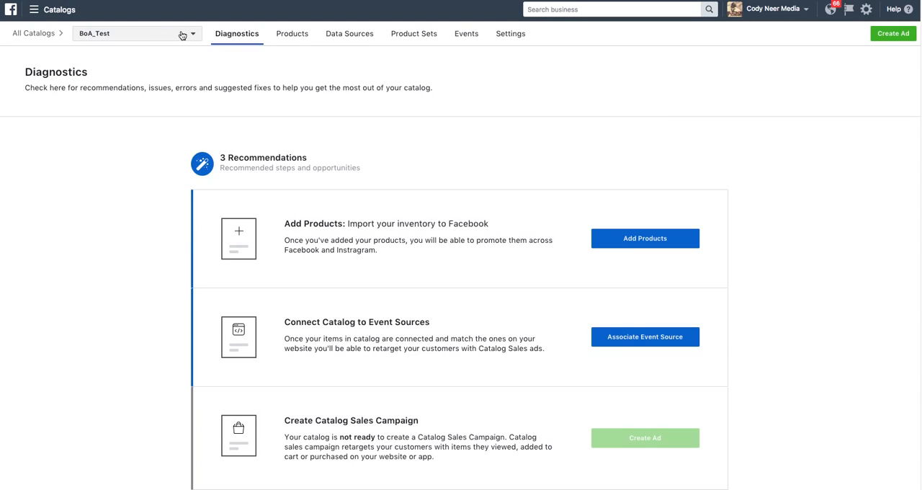
- Switch to the Bucks of America catalog showing its 2.3K imported T-shirt products
{"action": "left_click", "coordinate": [136, 33]}
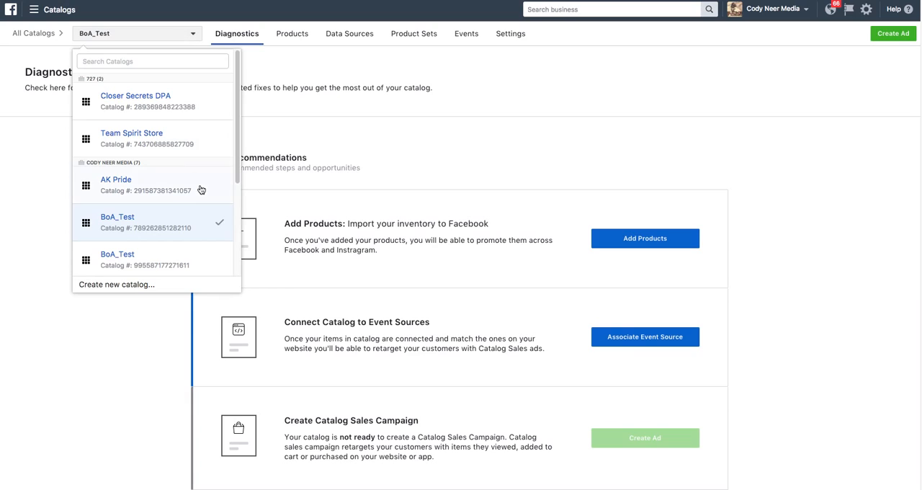
{"action": "left_click", "coordinate": [291, 33]}
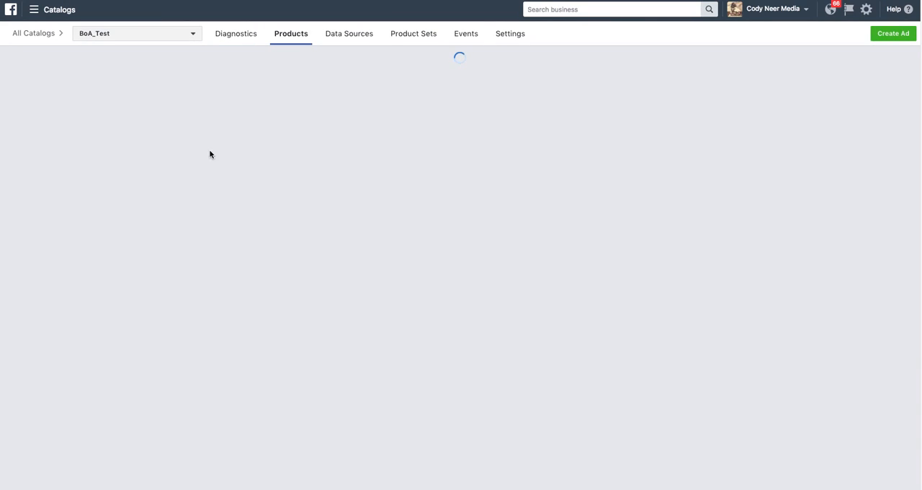
{"action": "left_click", "coordinate": [137, 33]}
{"action": "type", "text": "Bucks of"}
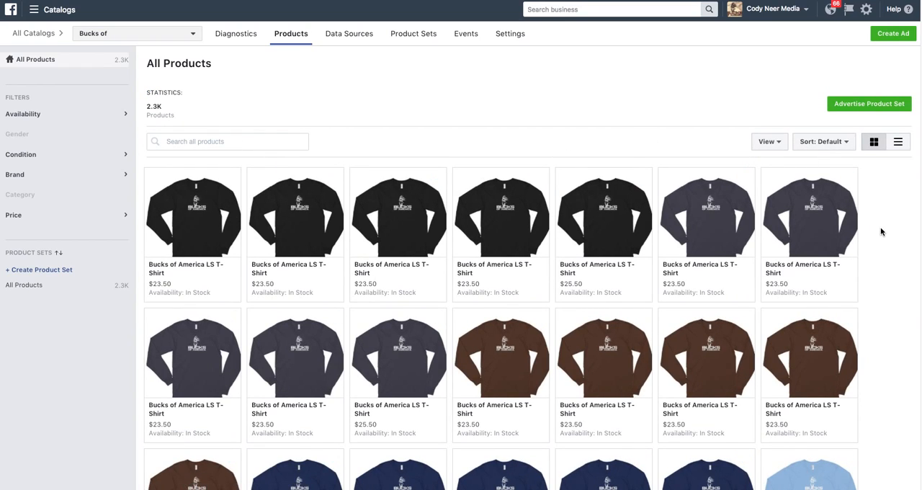
{"action": "scroll", "scroll_direction": "down", "scroll_amount": 3}
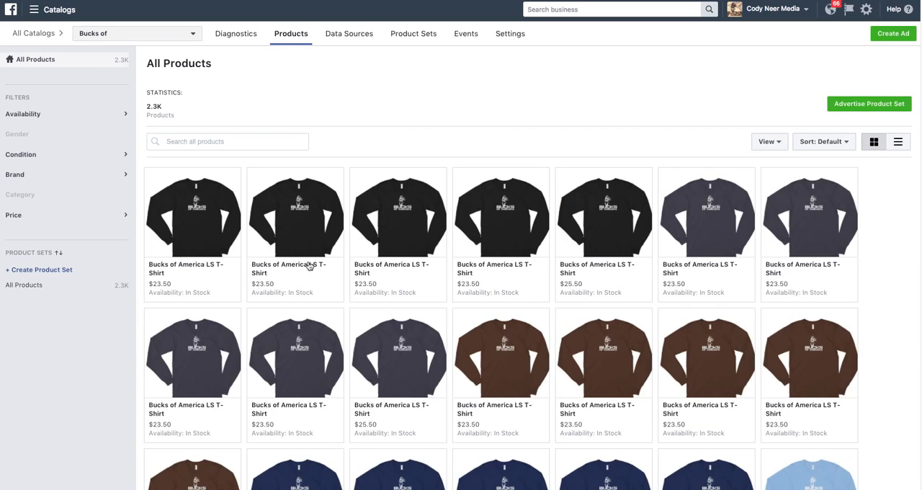
{"action": "mouse_move", "coordinate": [699, 201]}
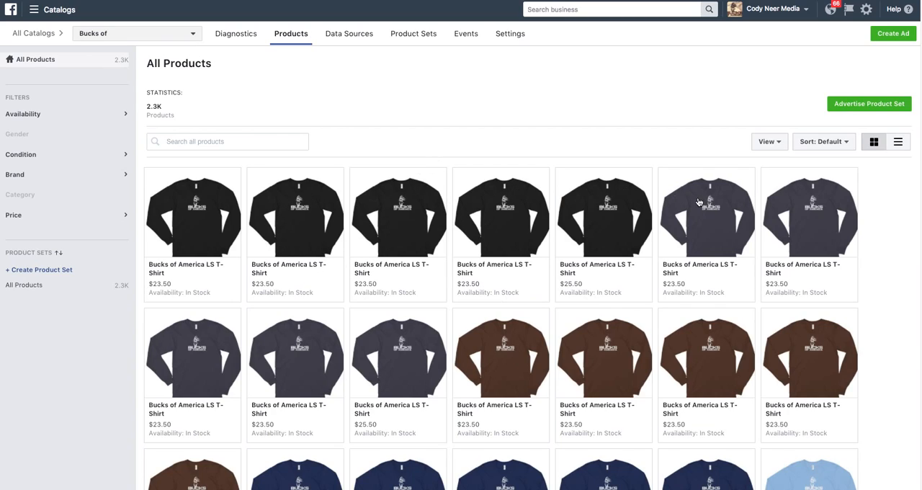
{"action": "mouse_move", "coordinate": [521, 243]}
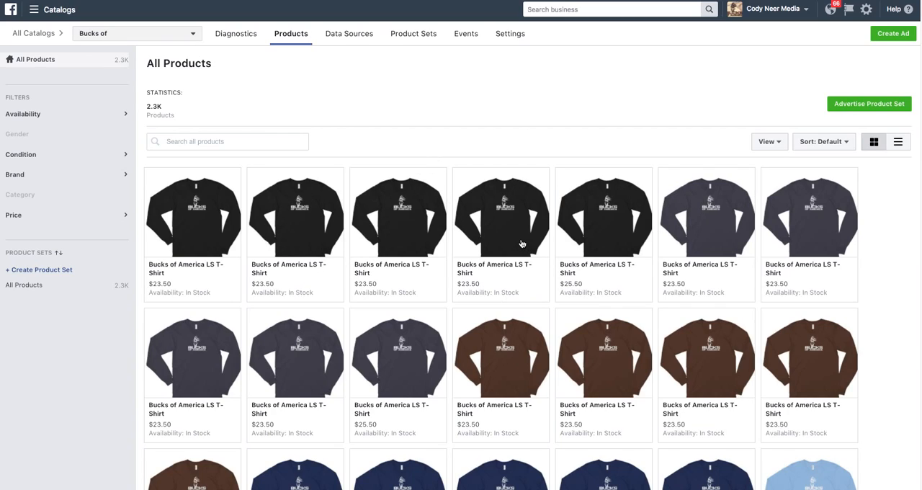
{"action": "mouse_move", "coordinate": [409, 130]}
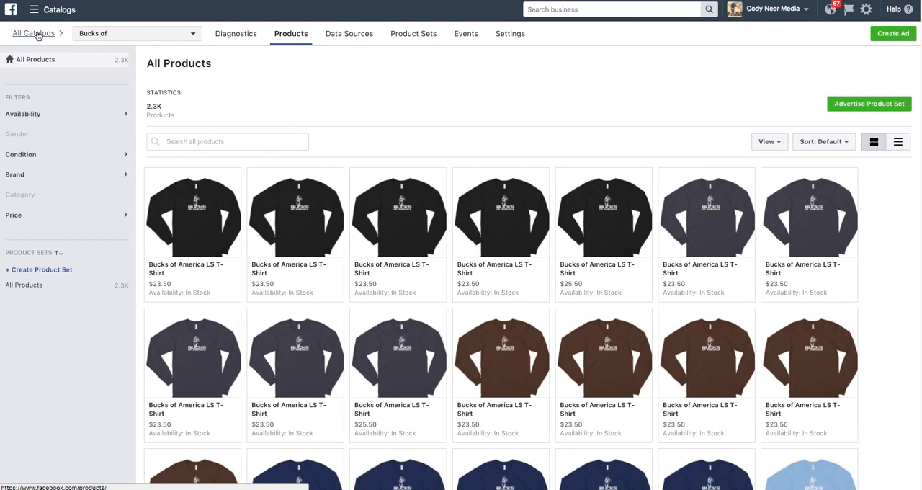
{"action": "mouse_move", "coordinate": [325, 105]}
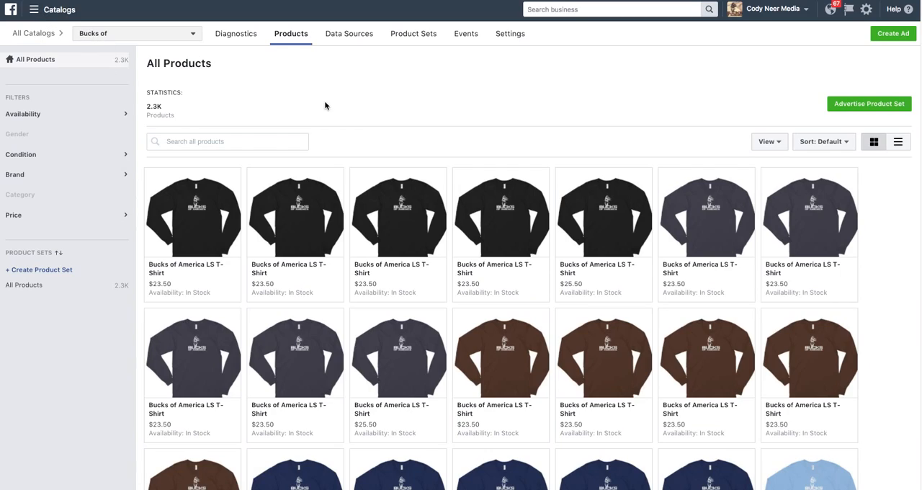